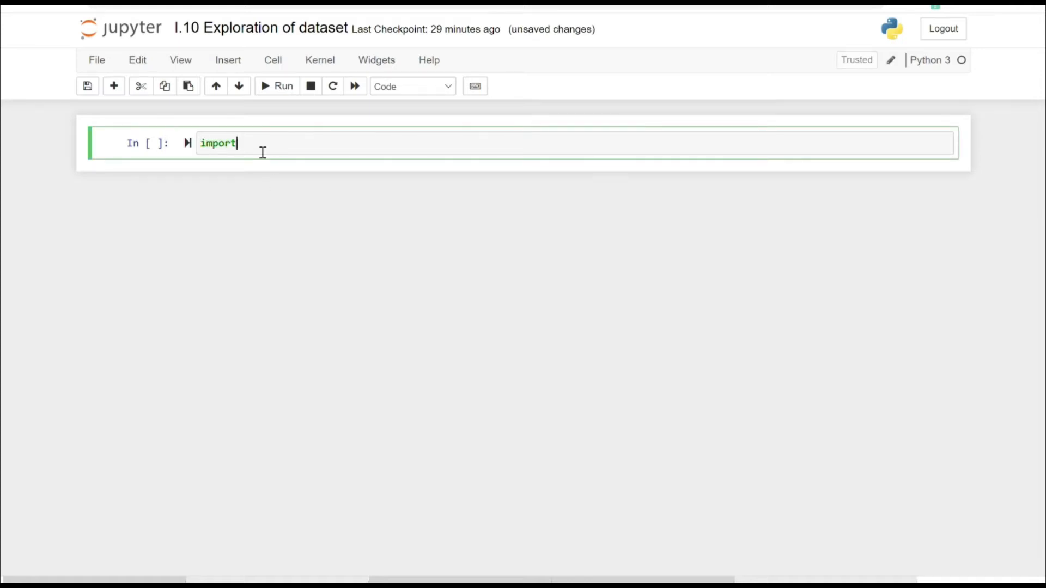
Run the pandas import and start writing adult_dataset=pd.read in the next cell
key(shift+enter)
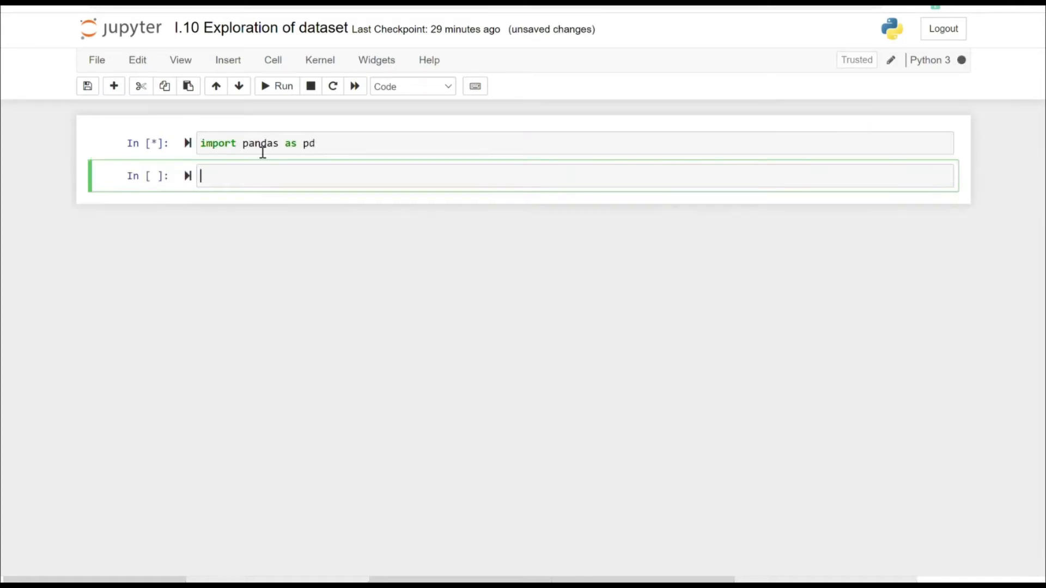
text(adult_dataset)
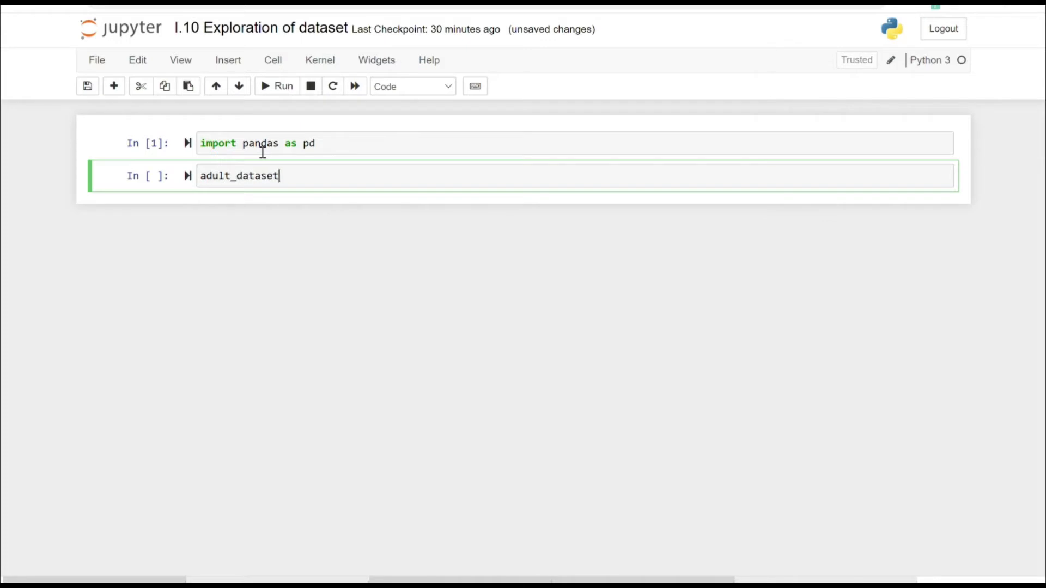
text(=pd.read)
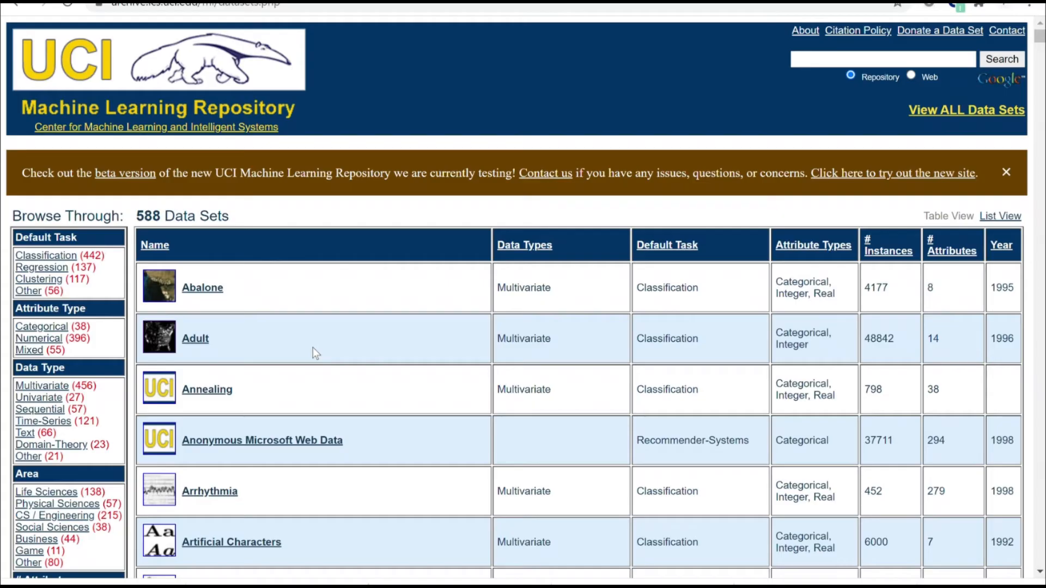
mouse_move(337, 376)
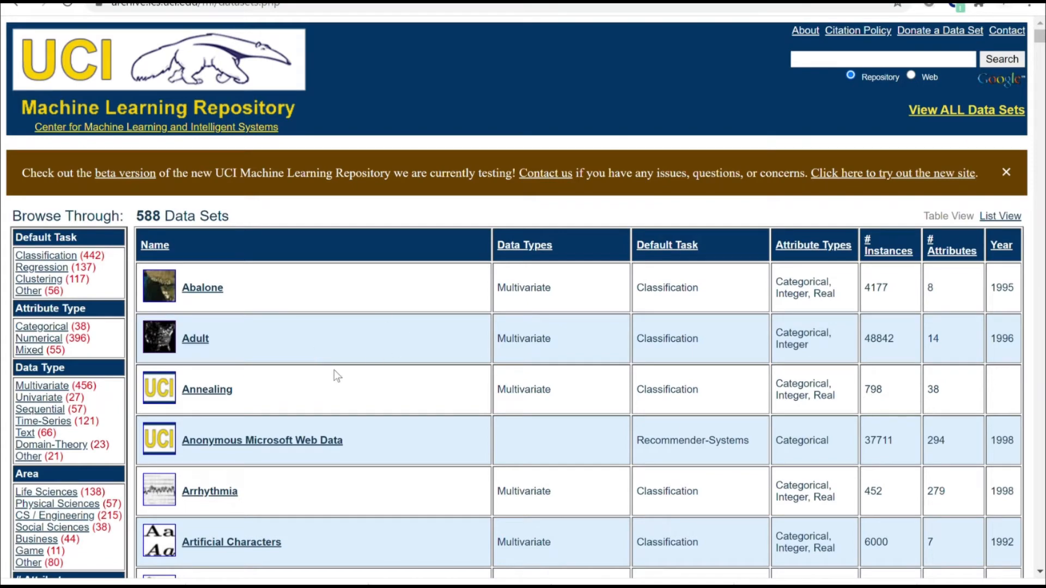
scroll(up, 3)
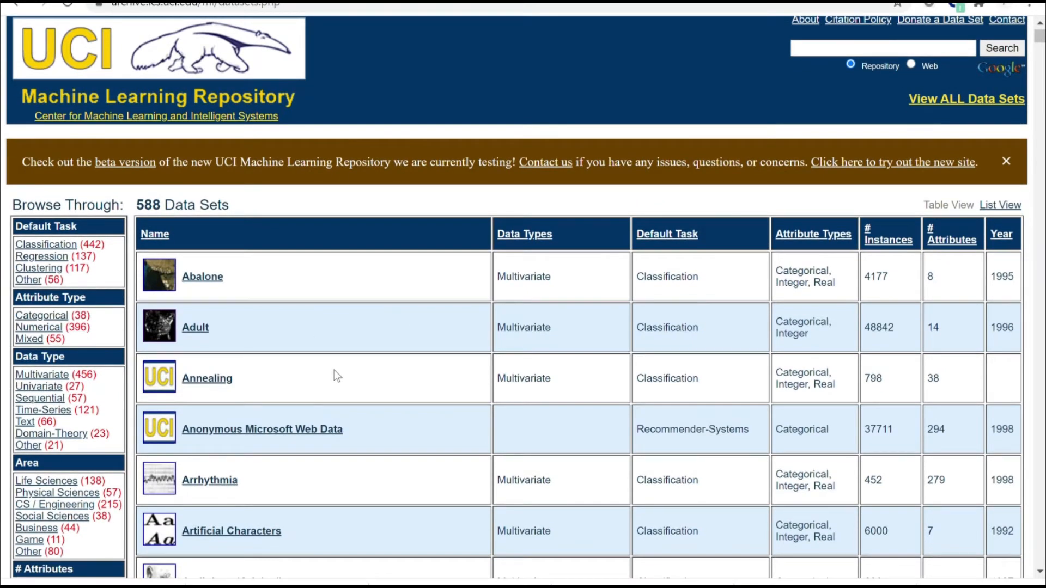
scroll(down, 3)
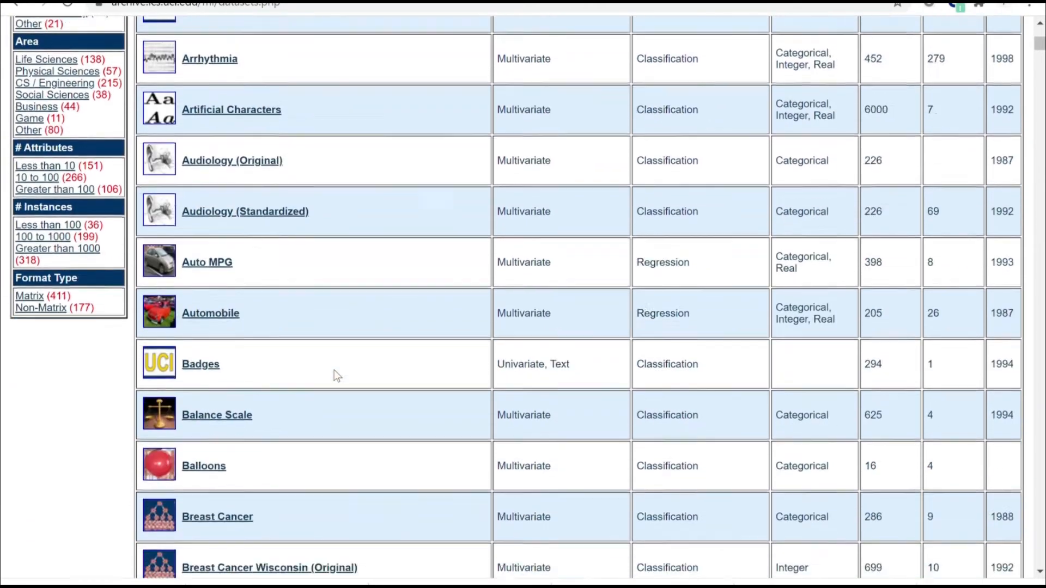
scroll(down, 3)
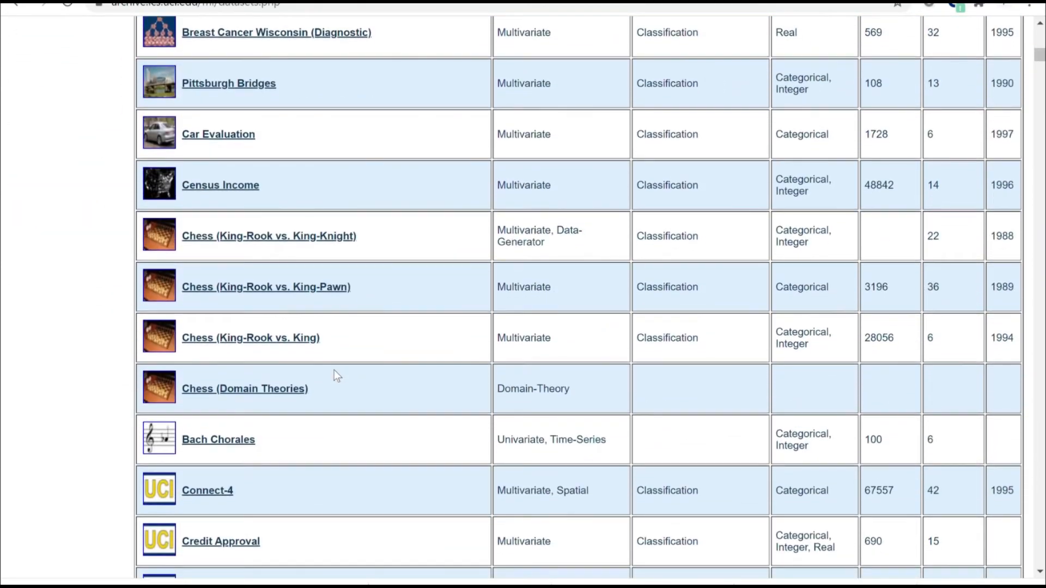
scroll(up, 3)
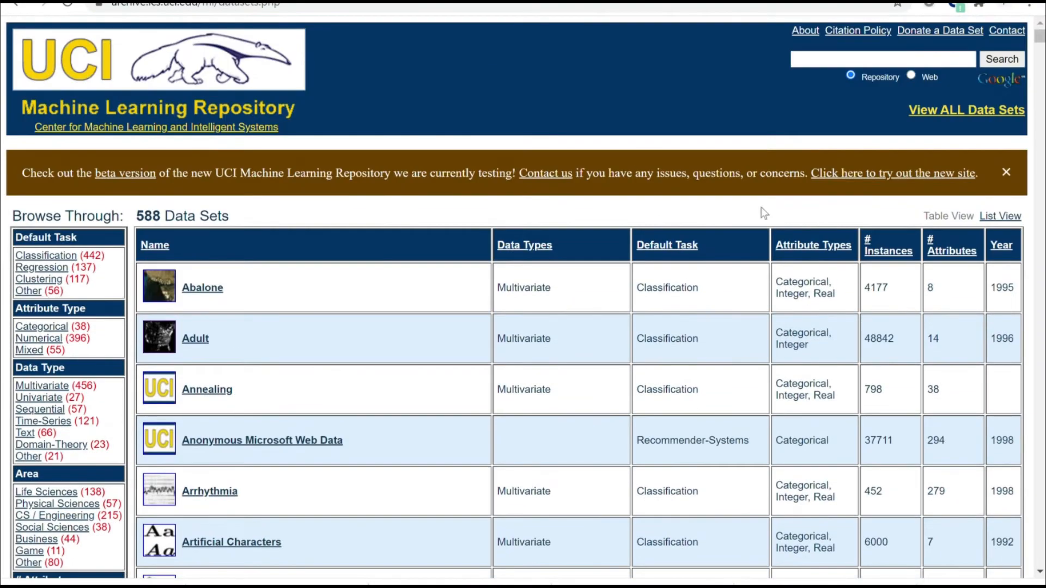
scroll(down, 3)
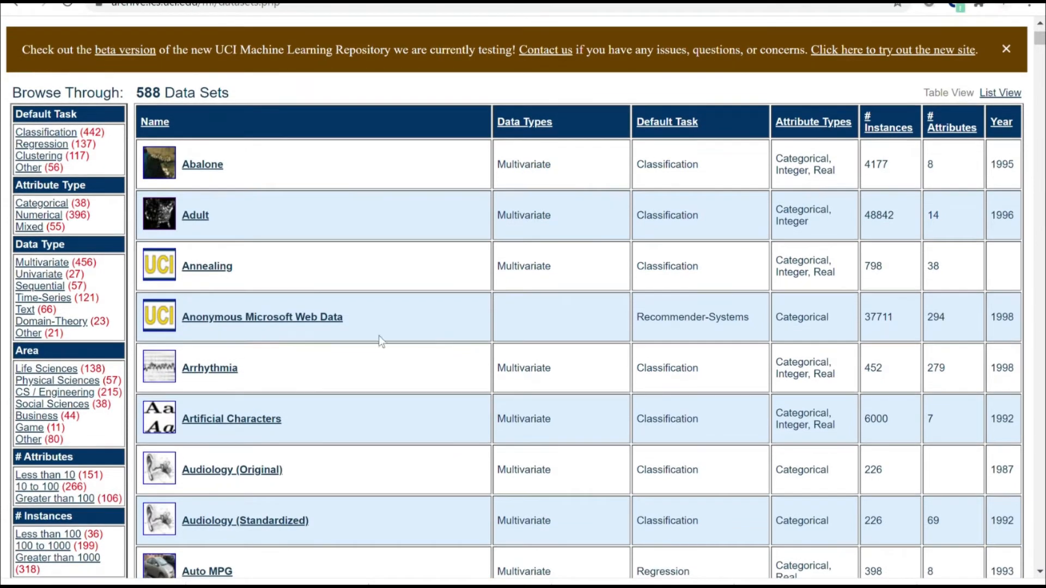
scroll(up, 3)
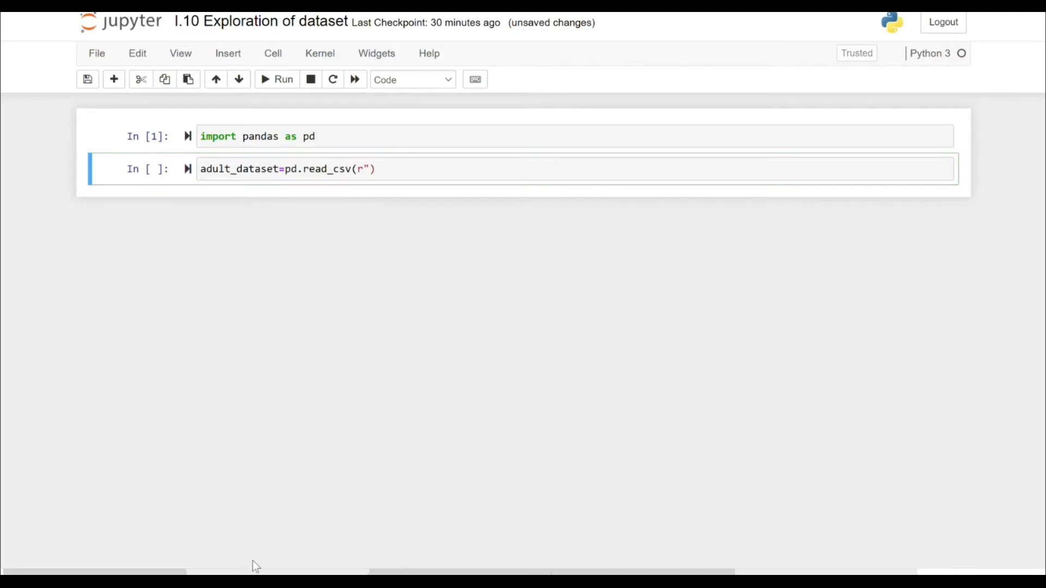
mouse_move(153, 18)
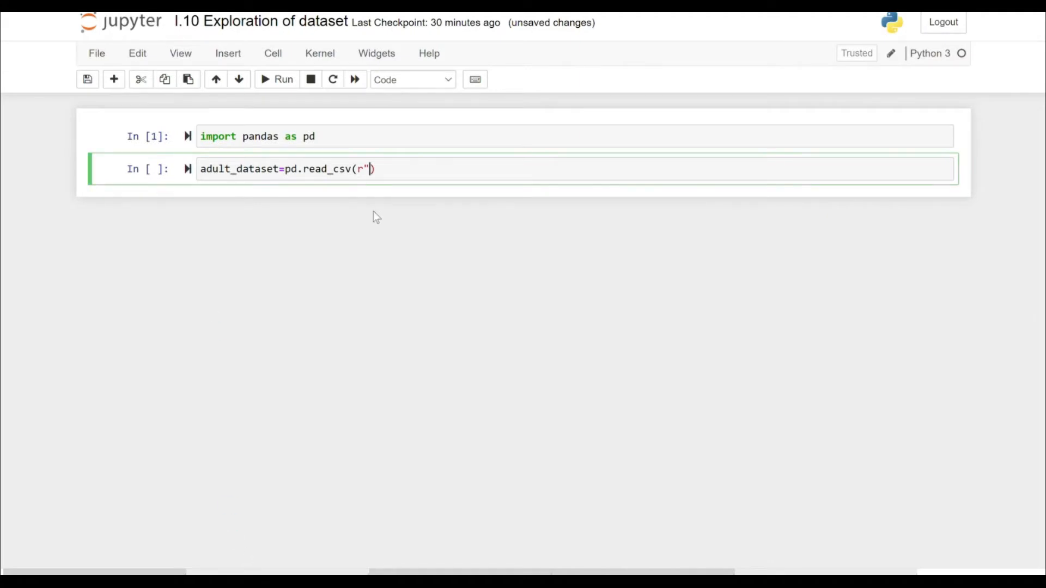
Read the adult CSV into adult_dataset and display it as a 32561 × 8 table
key(shift+enter)
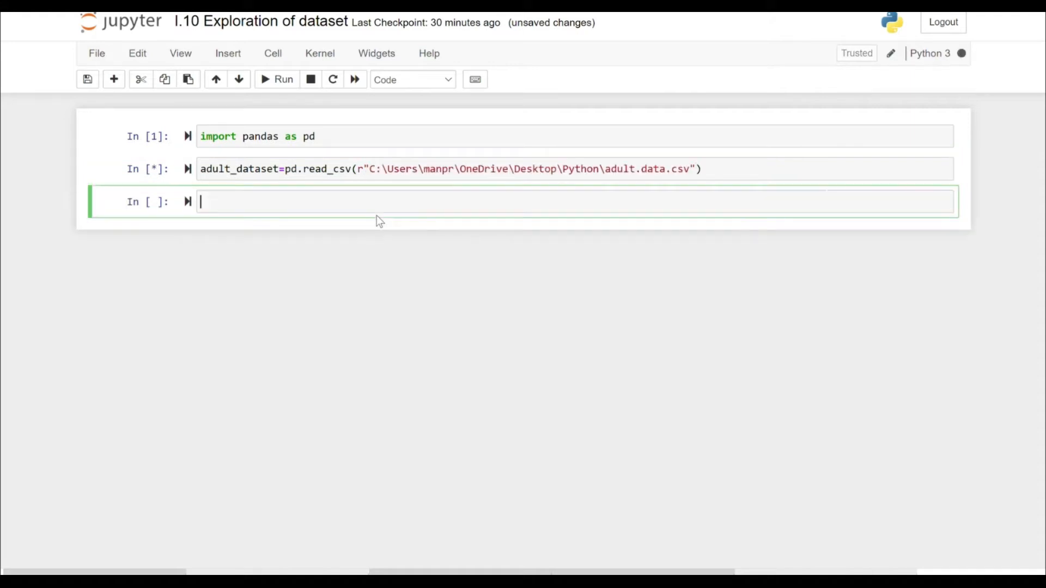
text(adult_da)
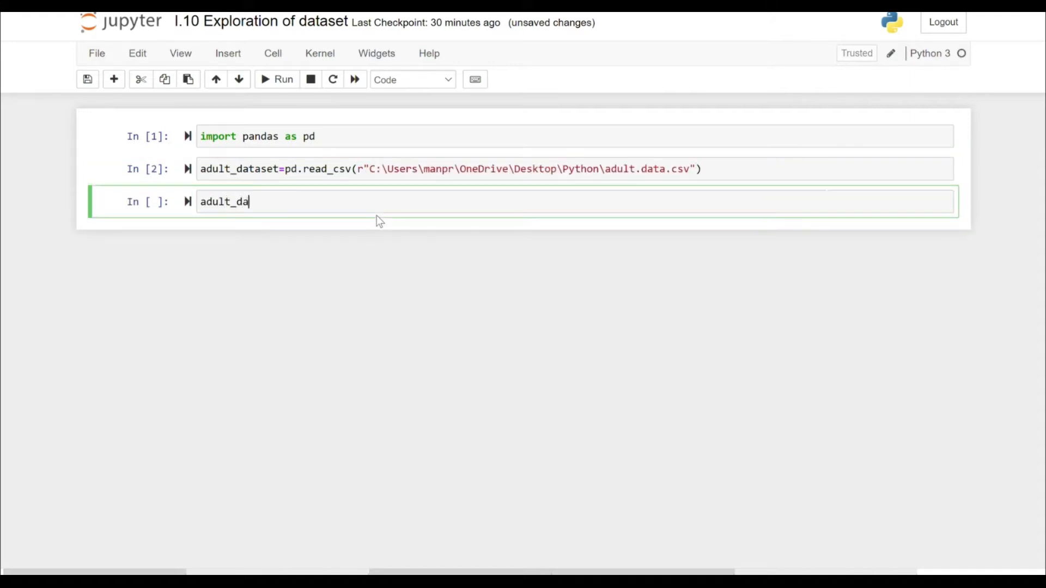
click(282, 78)
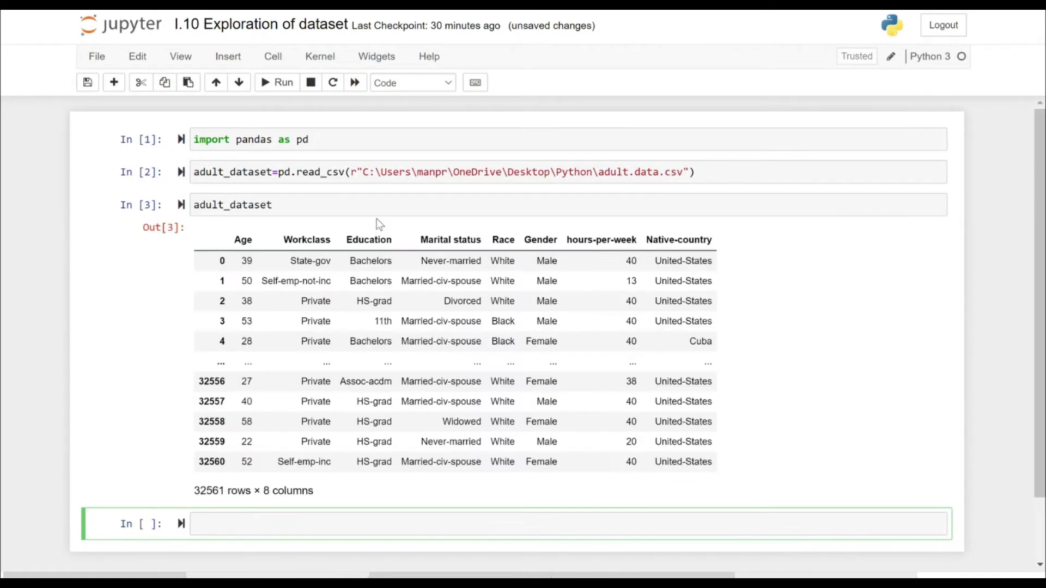
scroll(down, 3)
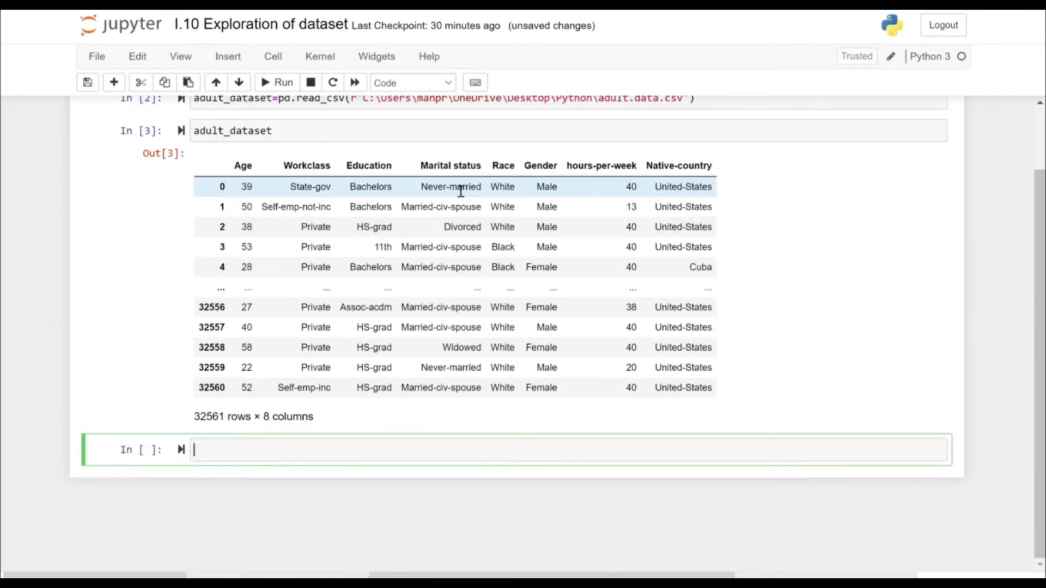
mouse_move(985, 49)
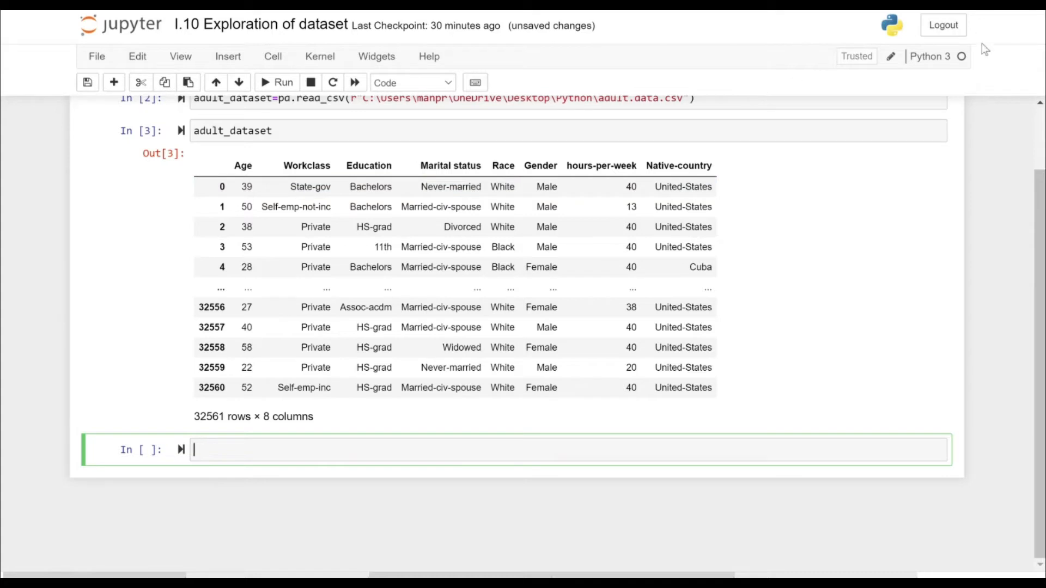
mouse_move(974, 72)
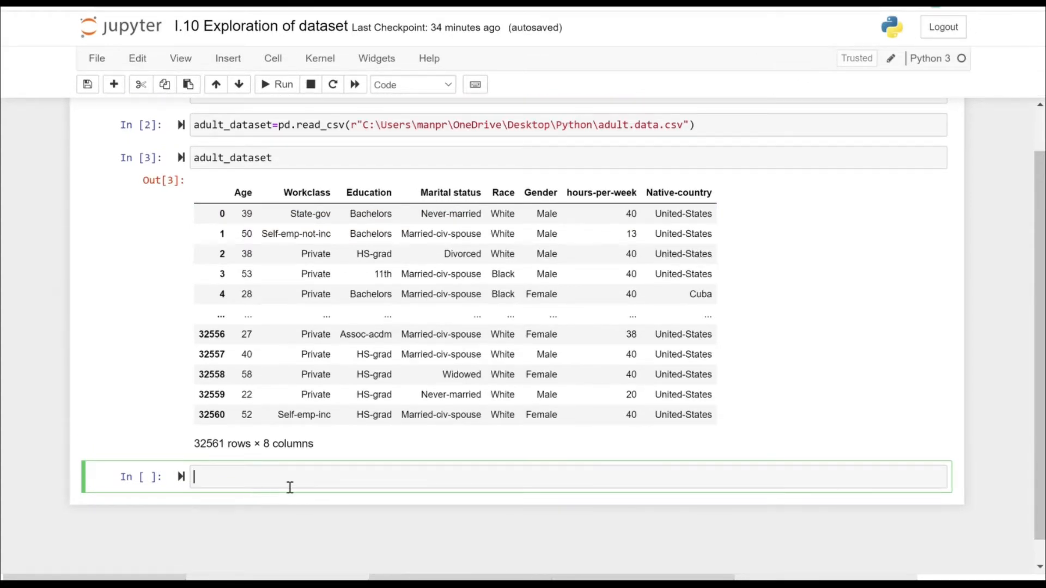
Show the first five rows with adult_dataset.head()
text(adult)
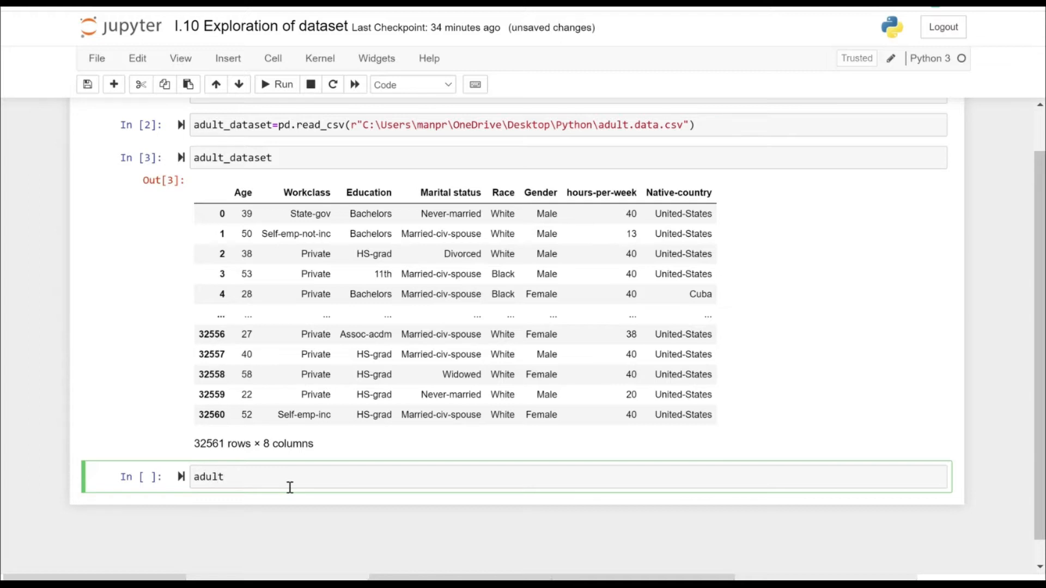
text(_da)
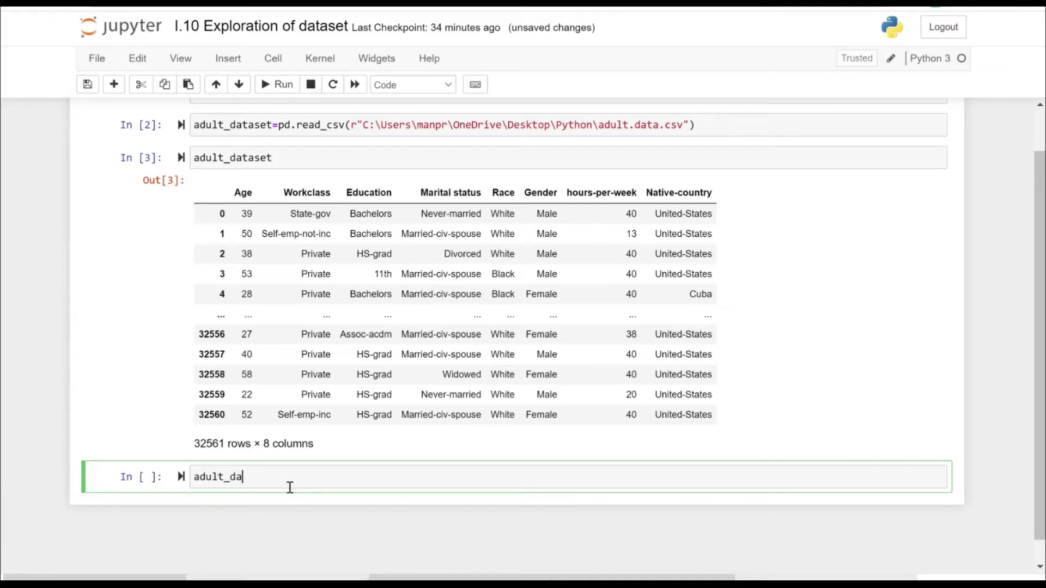
text(taset.he)
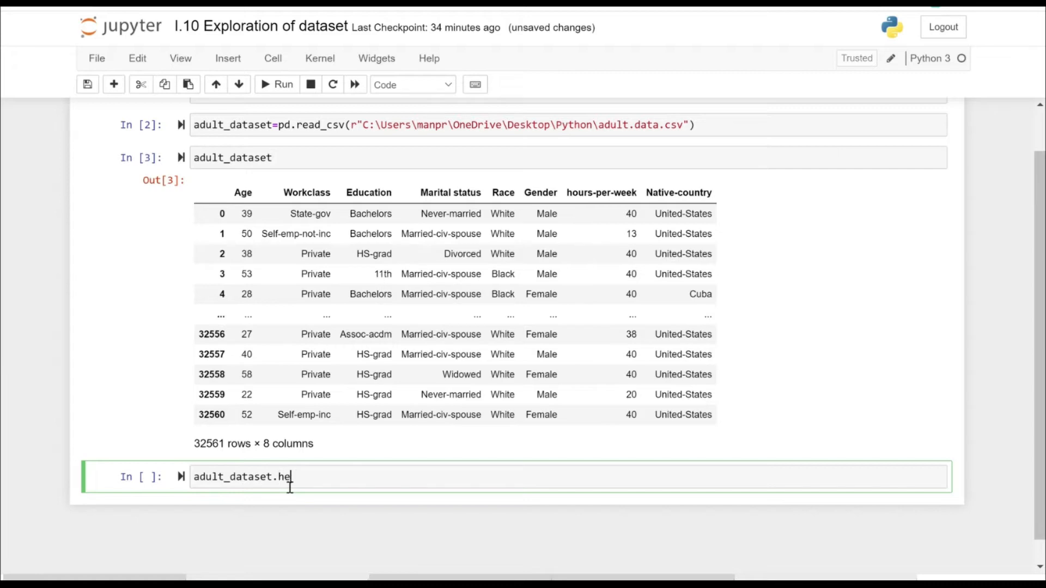
click(276, 84)
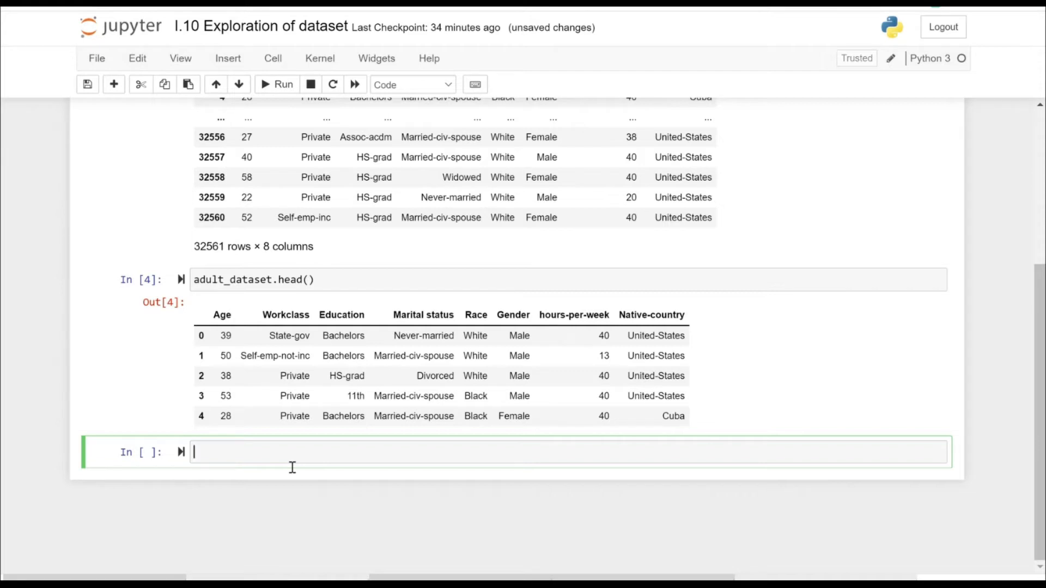
Begin the next cell with adult_dataset. for the shape call
text(a)
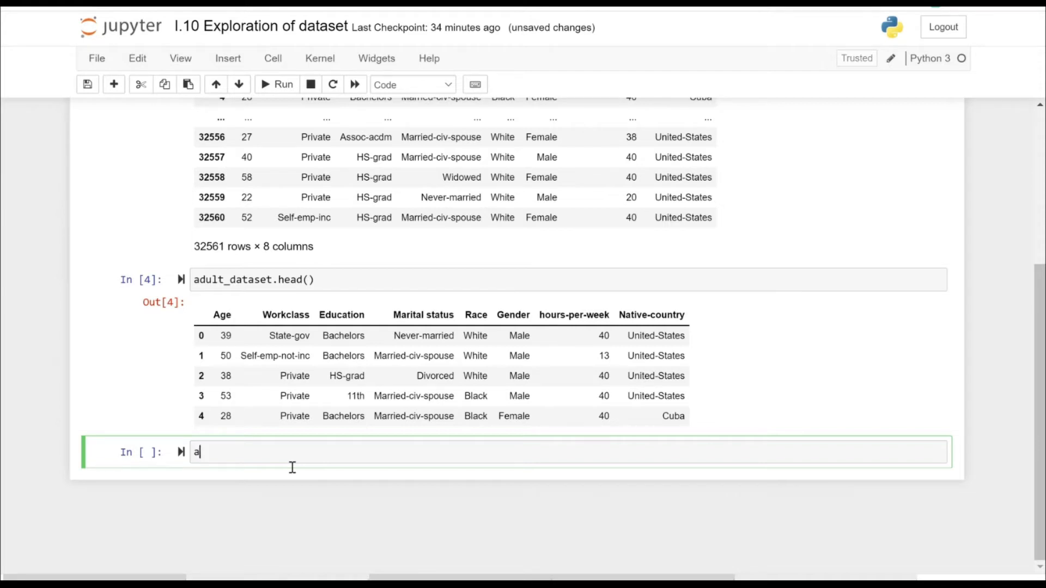
text(dult_d)
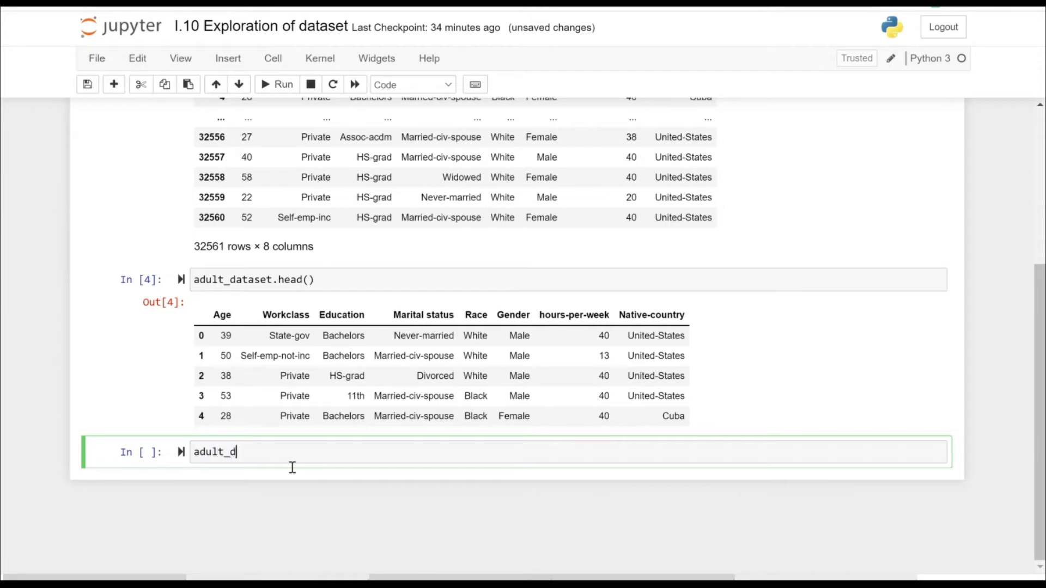
text(ataset.)
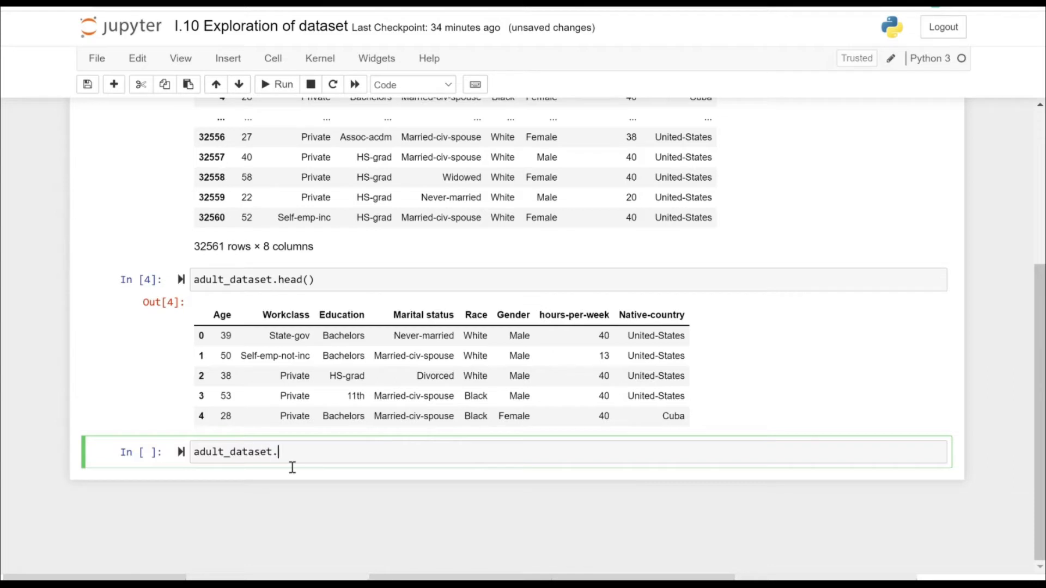
Print adult_dataset.shape as (32561, 8) and run info() listing eight non-null columns with dtypes
text(shape)
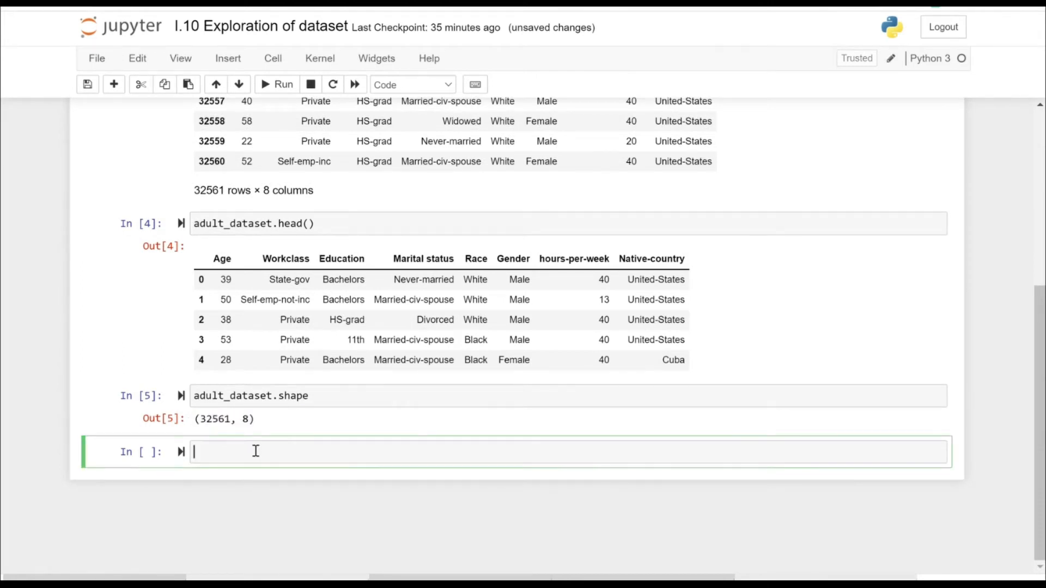
text(adult)
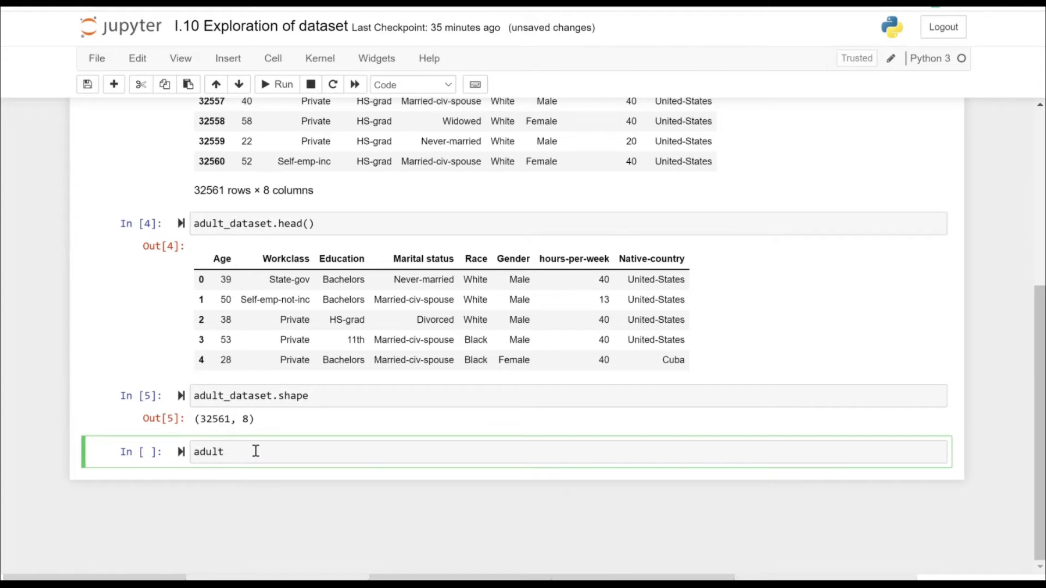
text(_dataset)
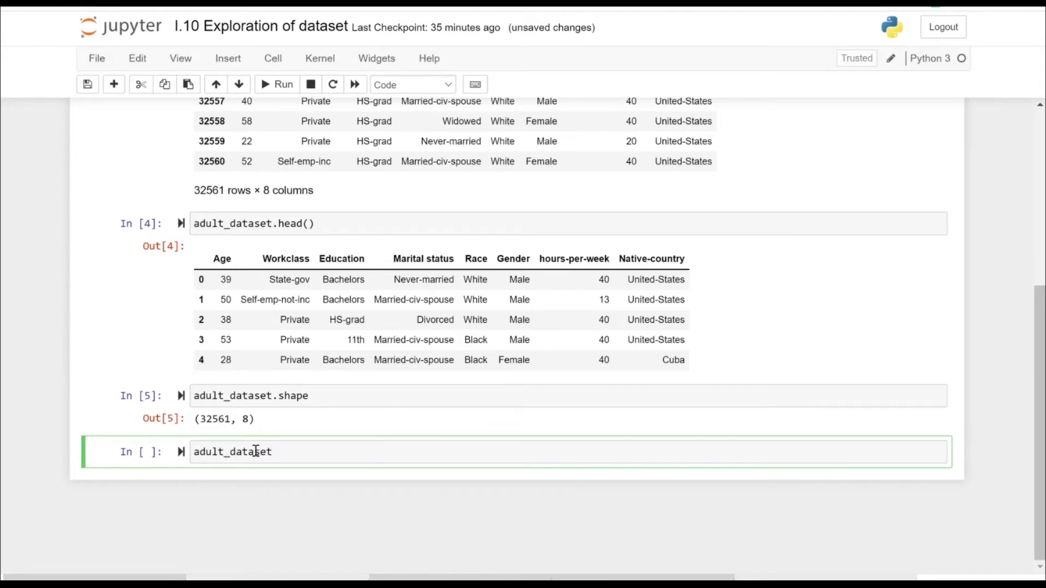
text(.)
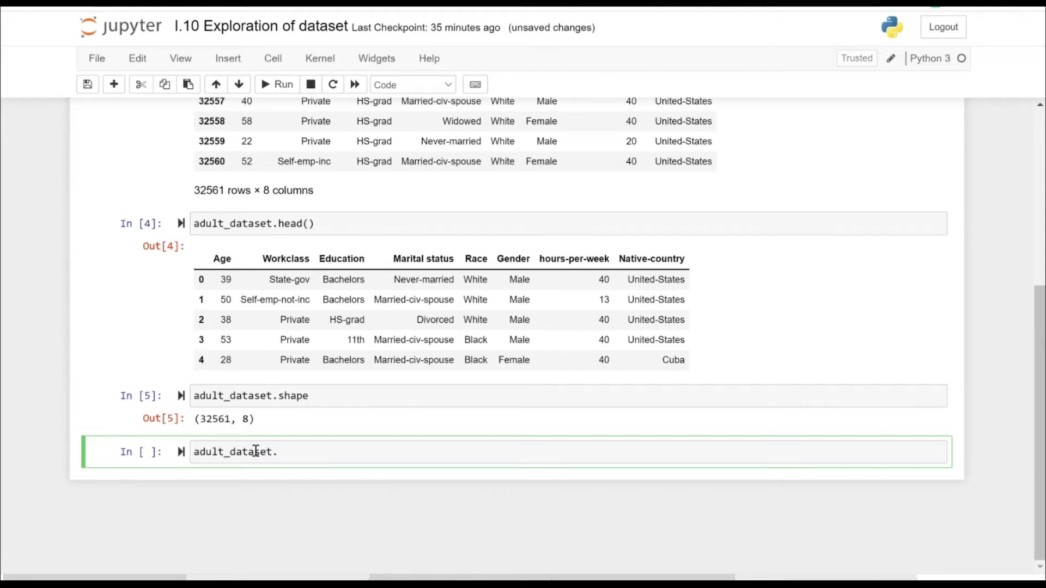
text(info())
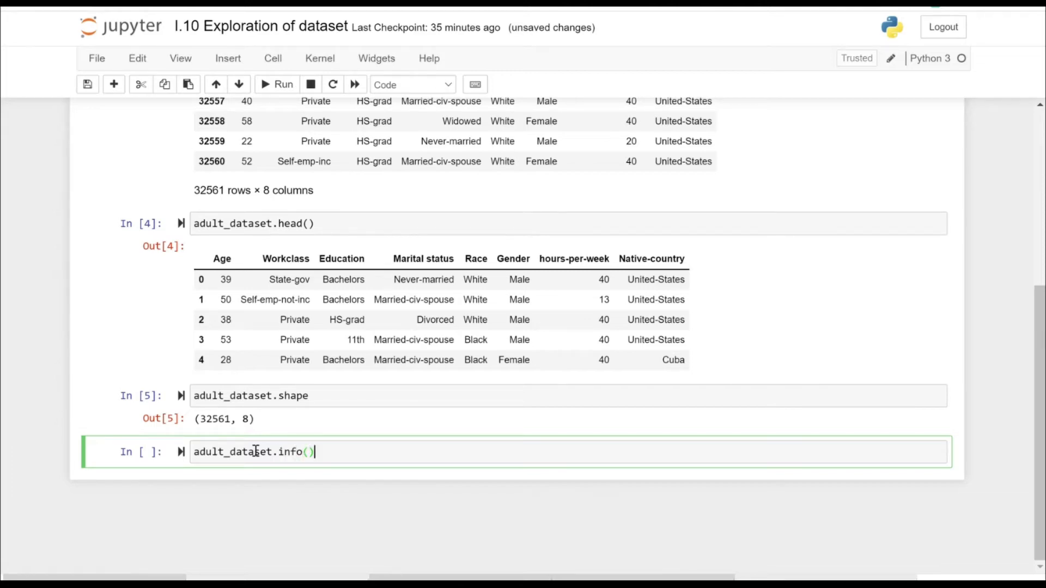
click(283, 84)
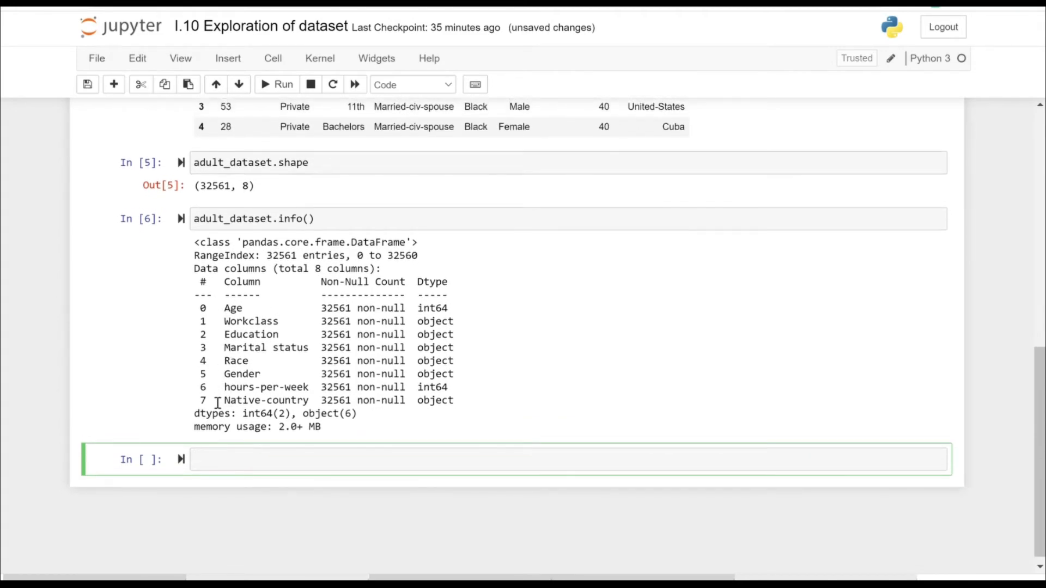
mouse_move(357, 321)
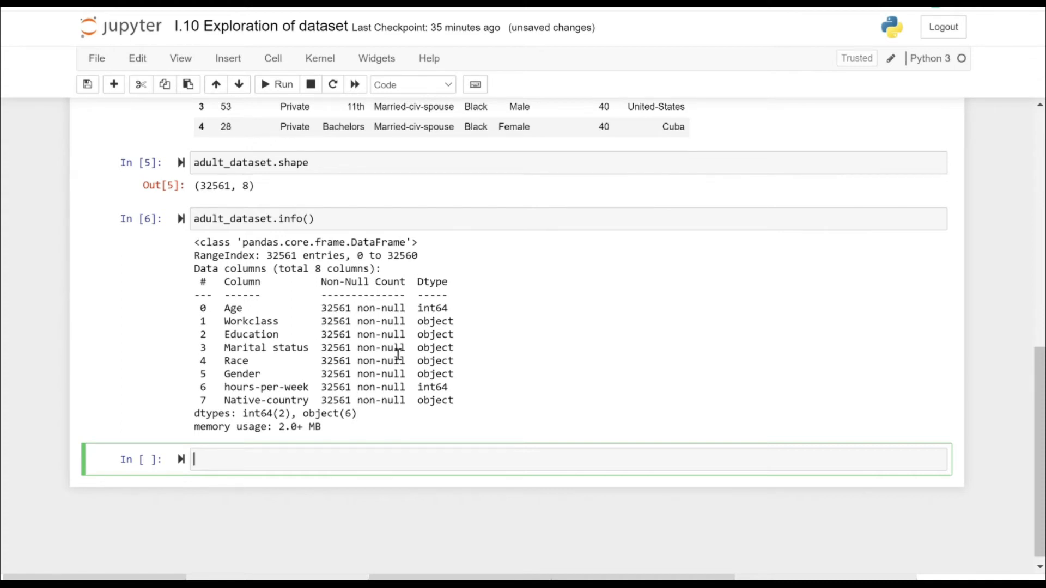
mouse_move(324, 439)
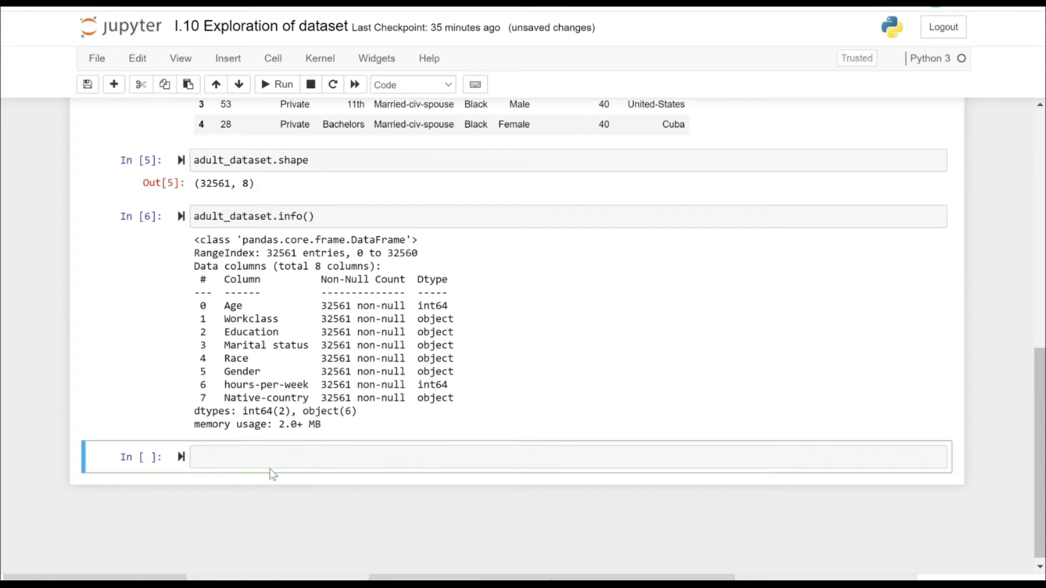
Run adult_dataset.describe() to get count, mean, std and quartiles for Age and hours-per-week
text(adu)
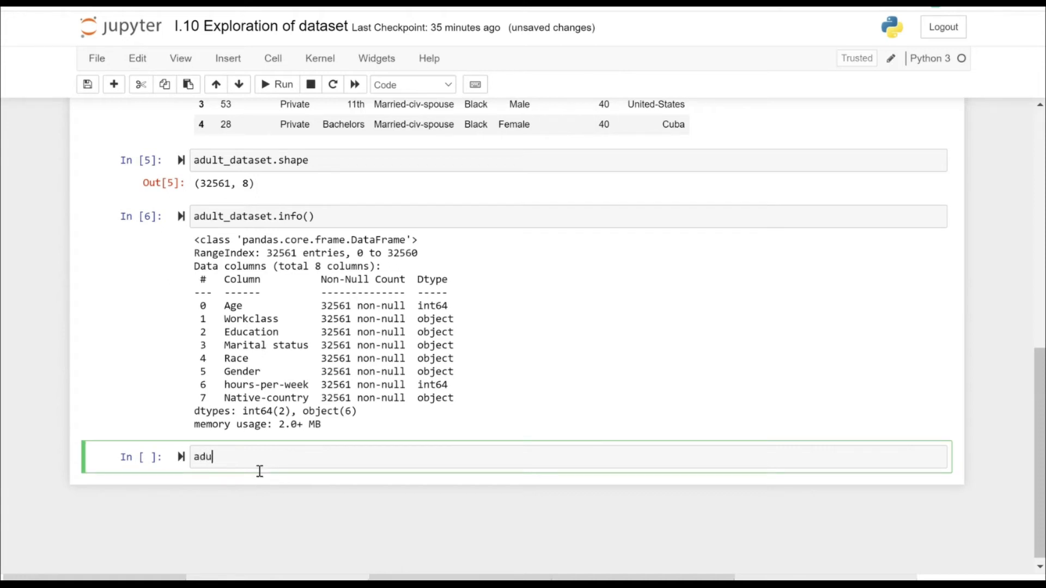
text(lt)
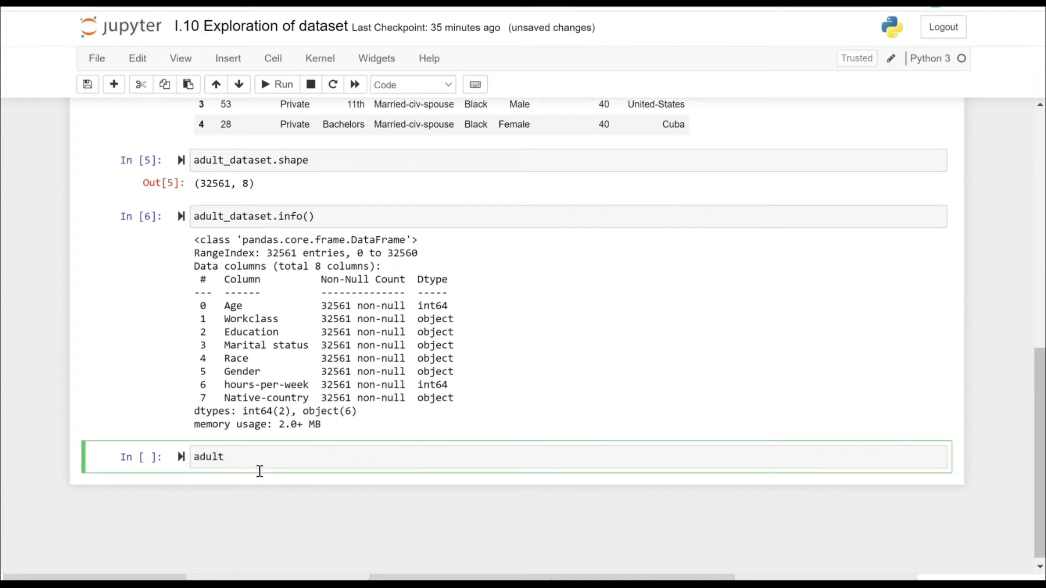
text(_dataset)
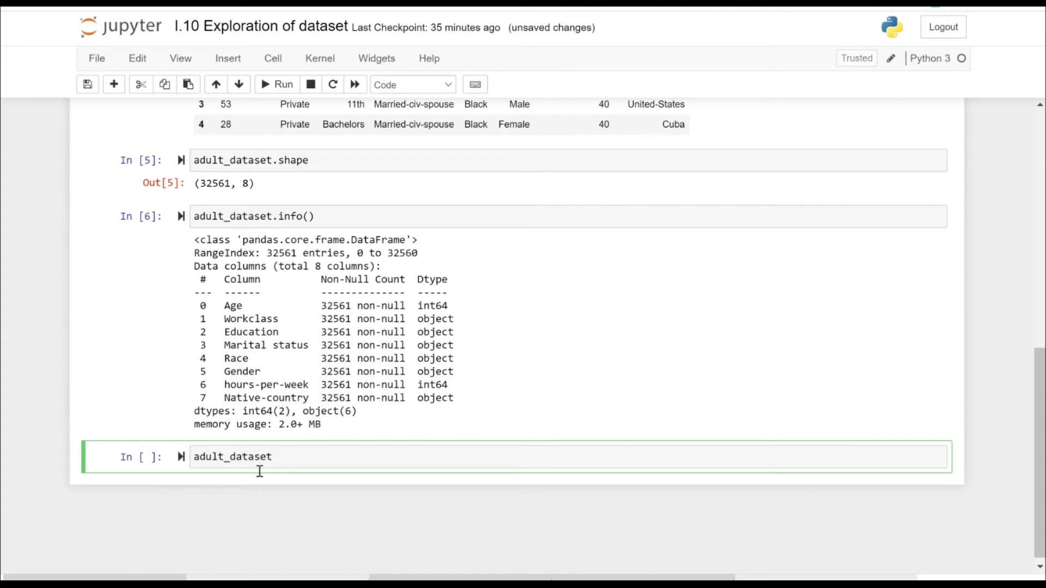
text(.describe()
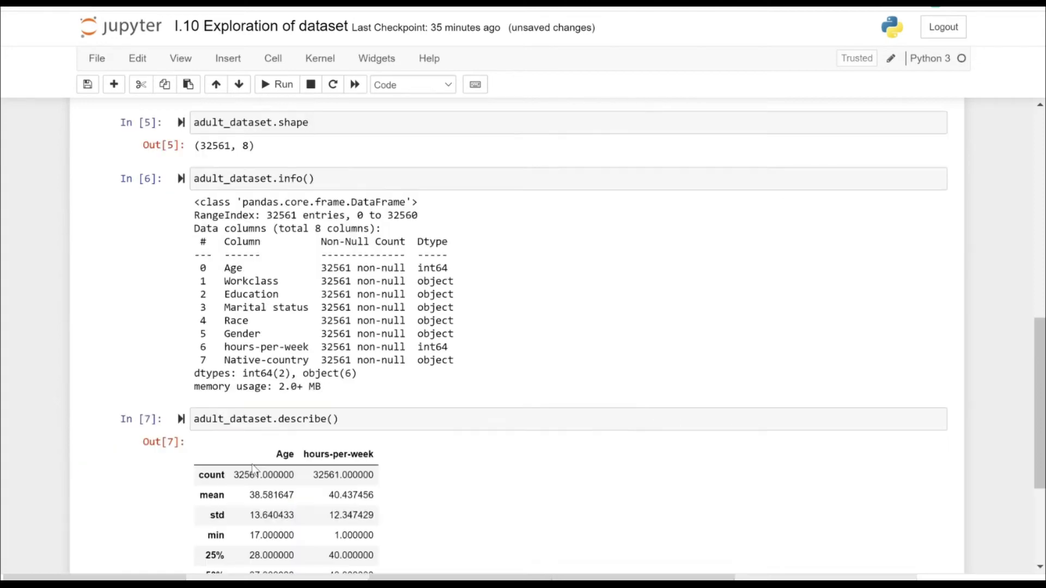
scroll(down, 3)
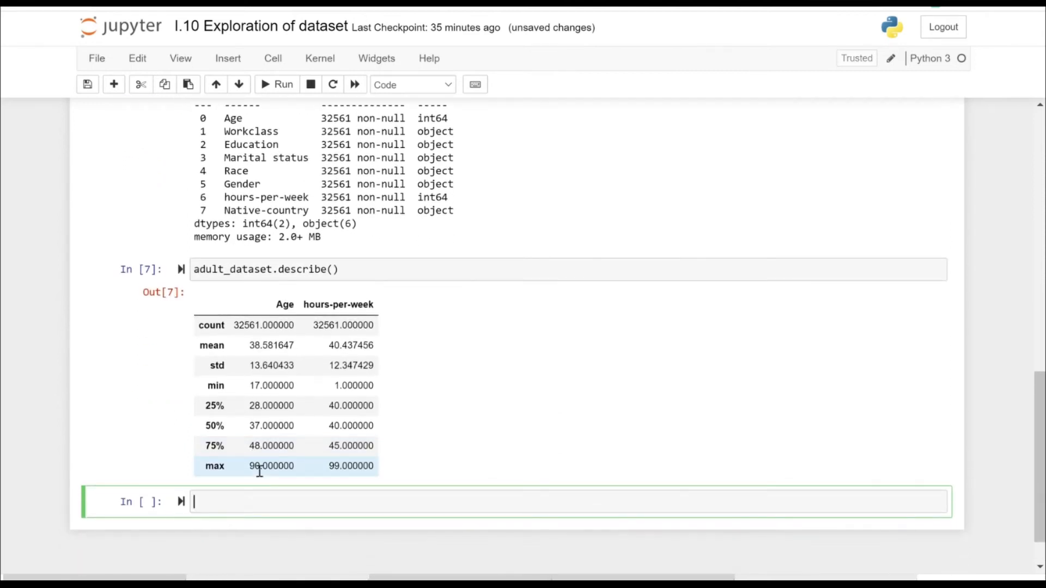
scroll(down, 3)
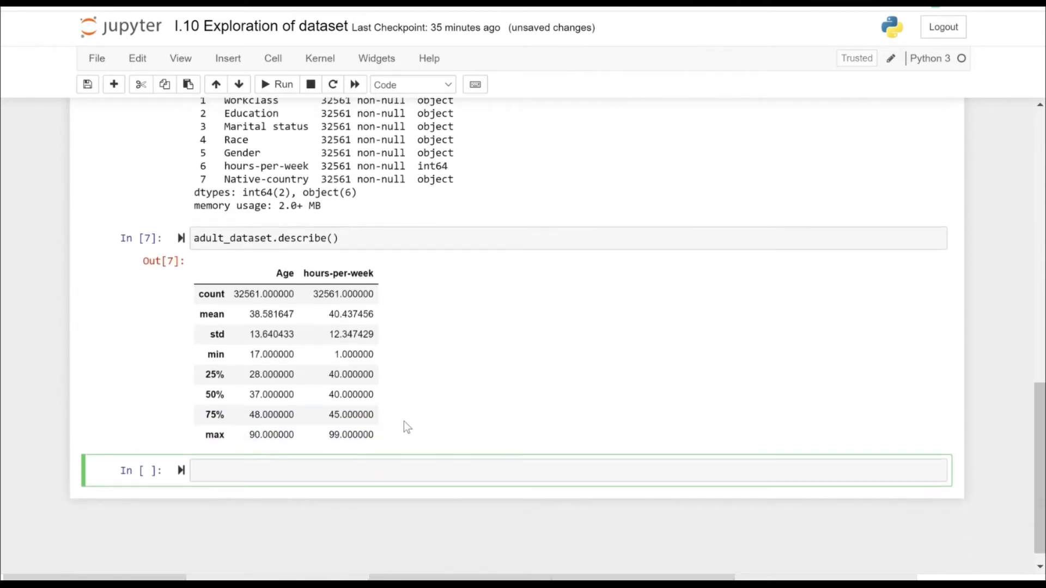
mouse_move(418, 402)
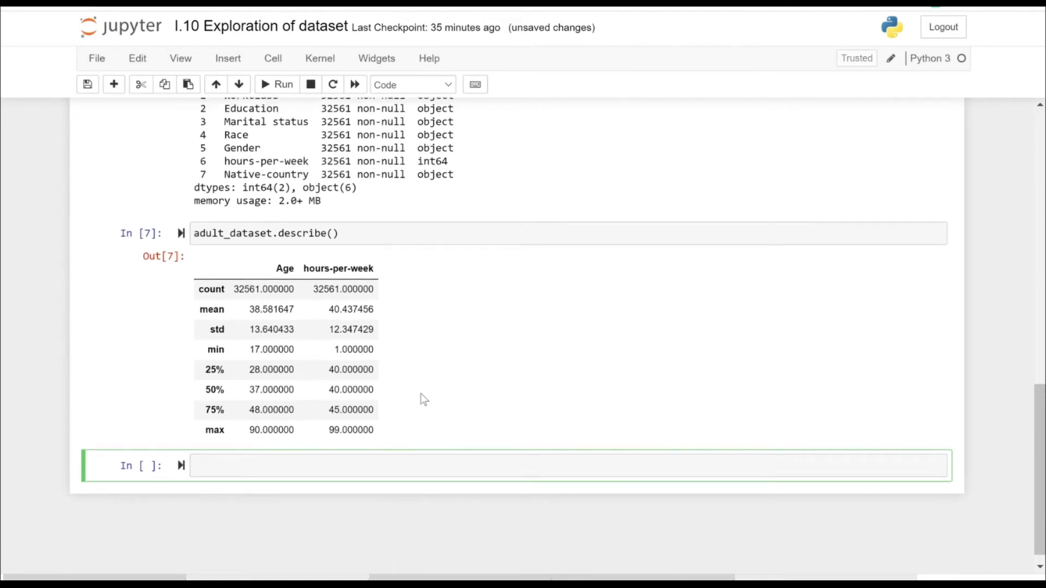
scroll(down, 3)
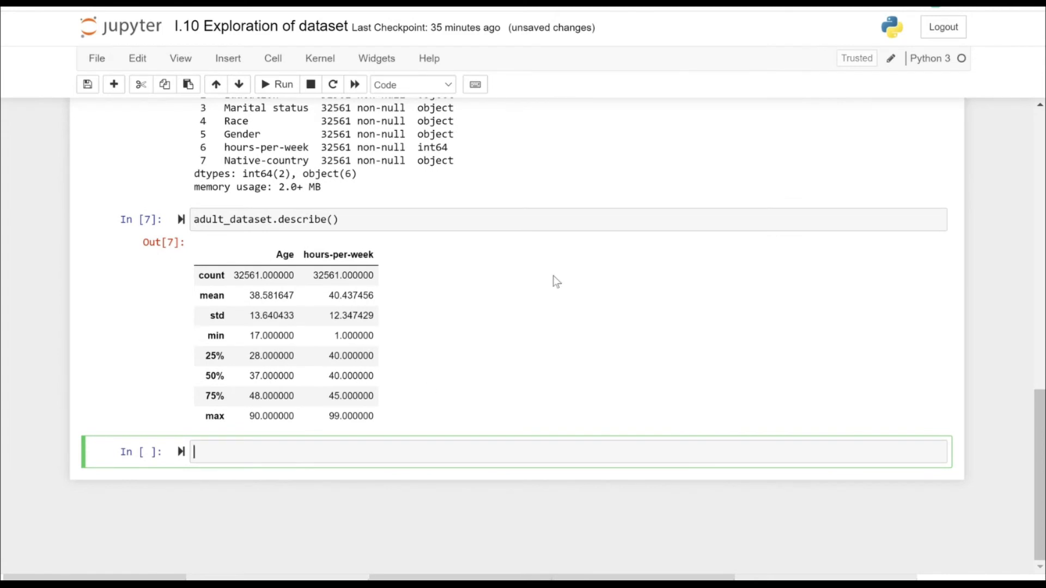
mouse_move(668, 230)
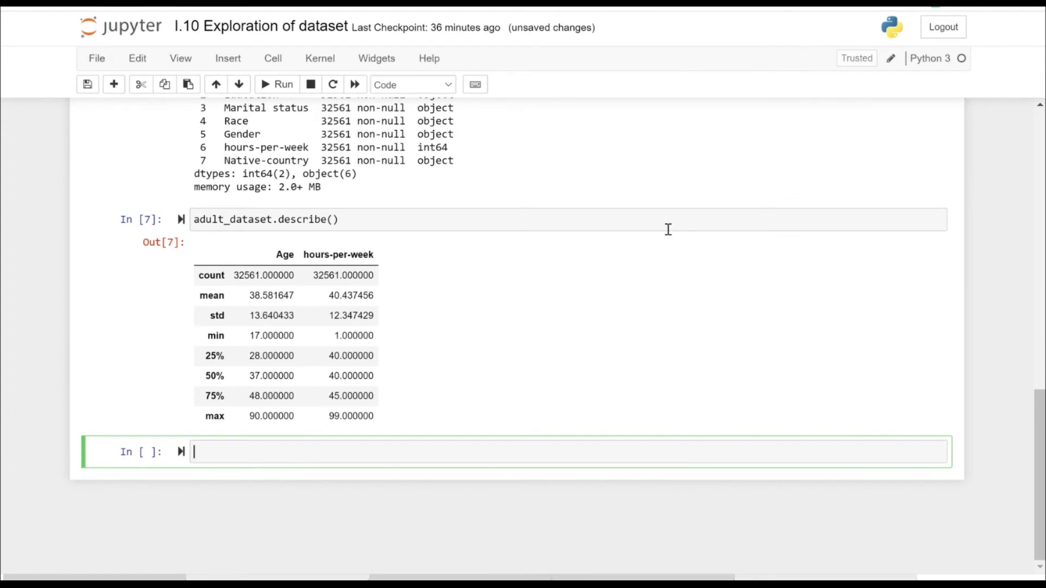
mouse_move(706, 203)
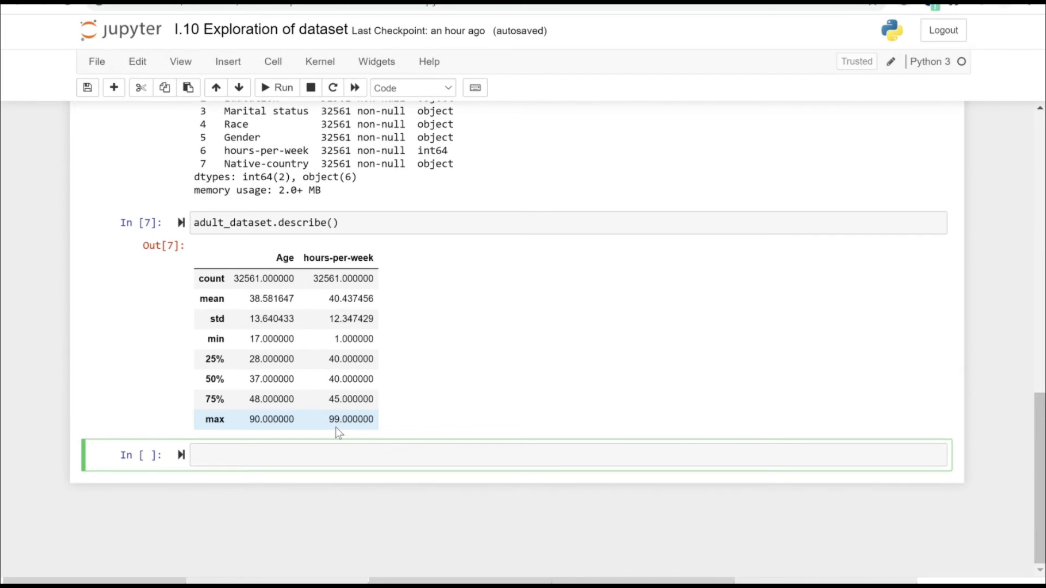
List the column names with adult_dataset.columns
text(ad)
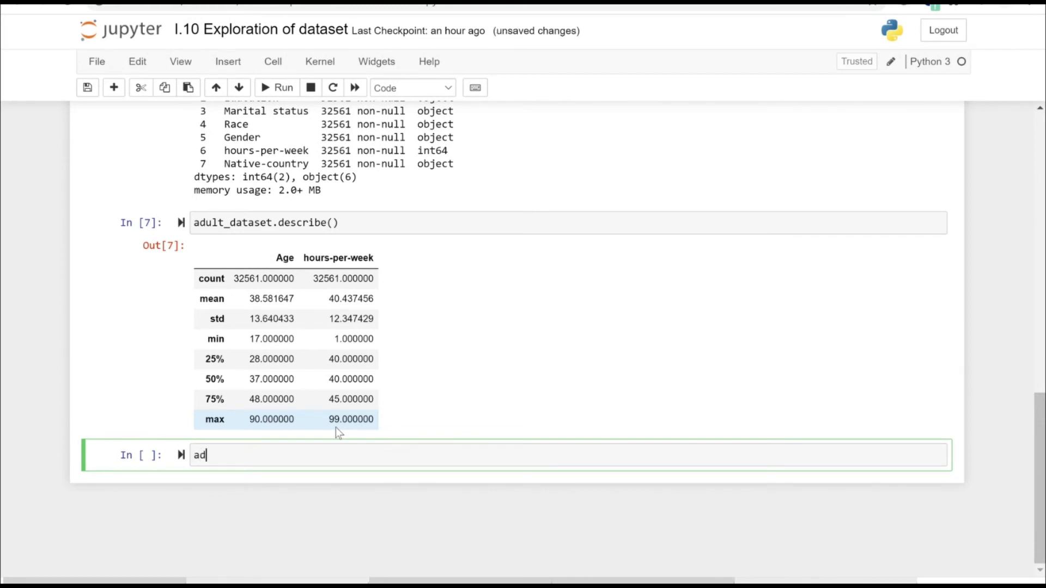
text(ult)
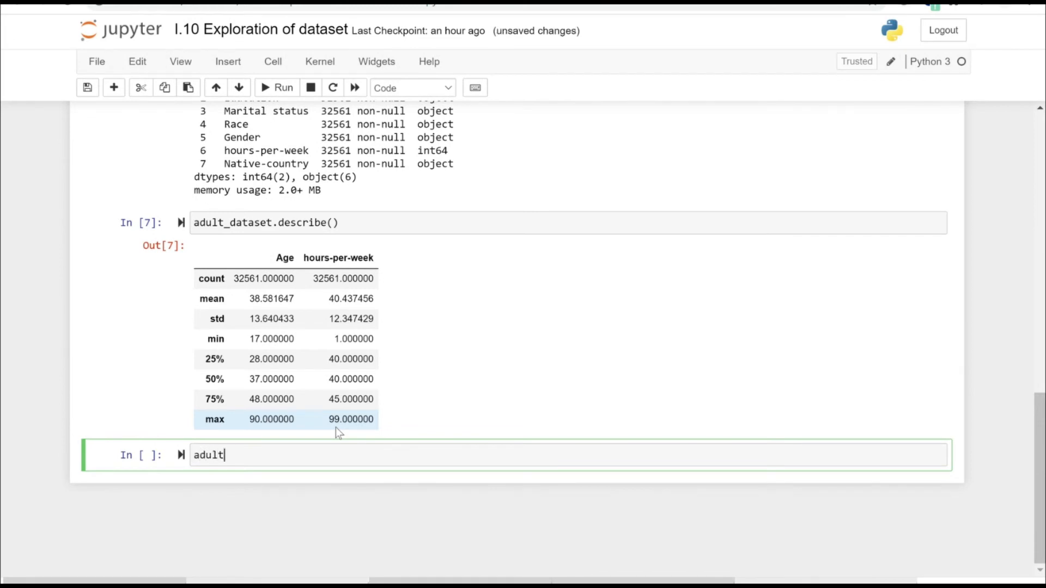
text(_dataset)
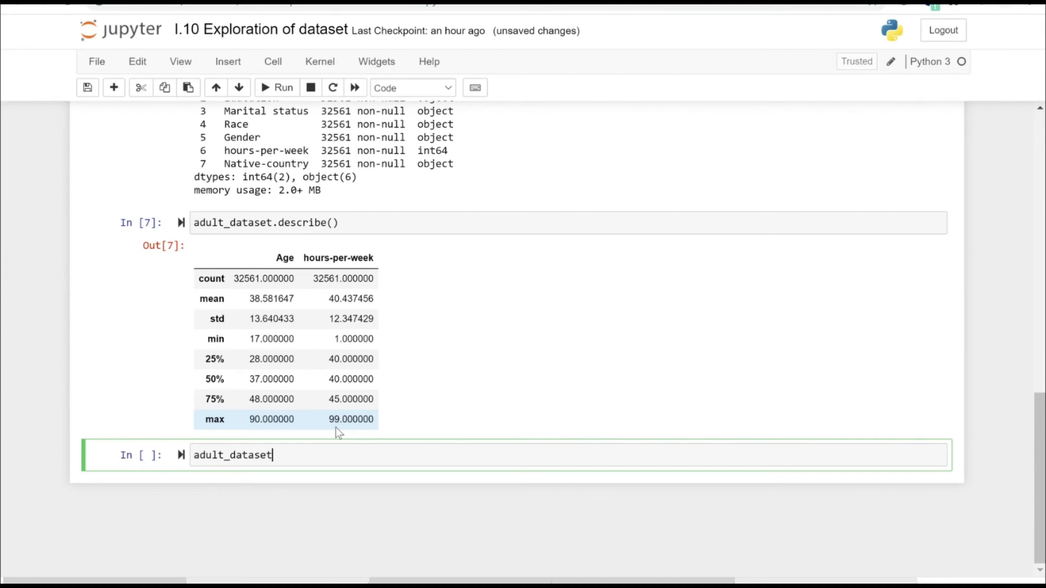
text(.columns)
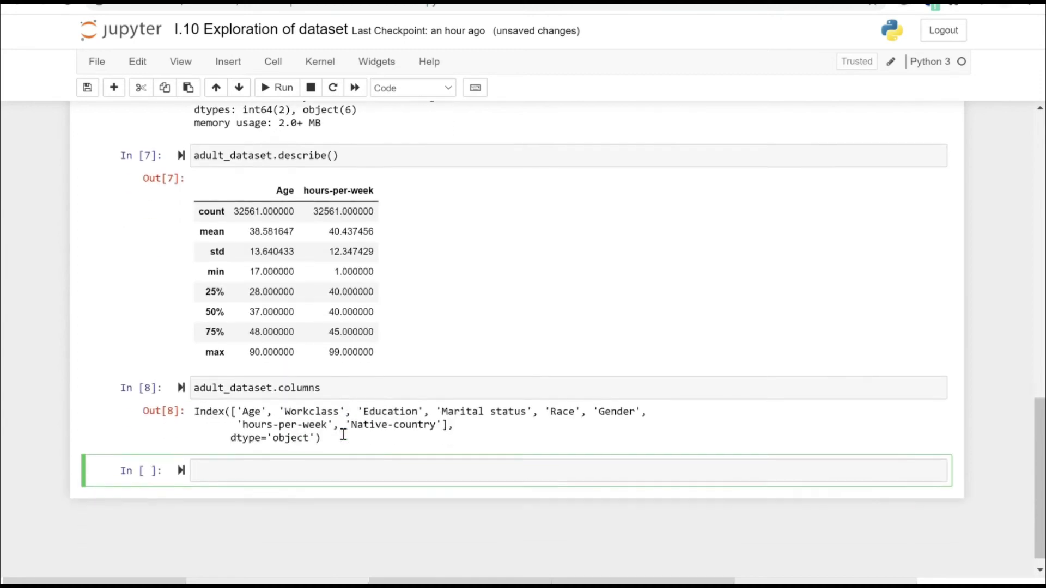
Show the raw row array with adult_dataset.values
text(ad)
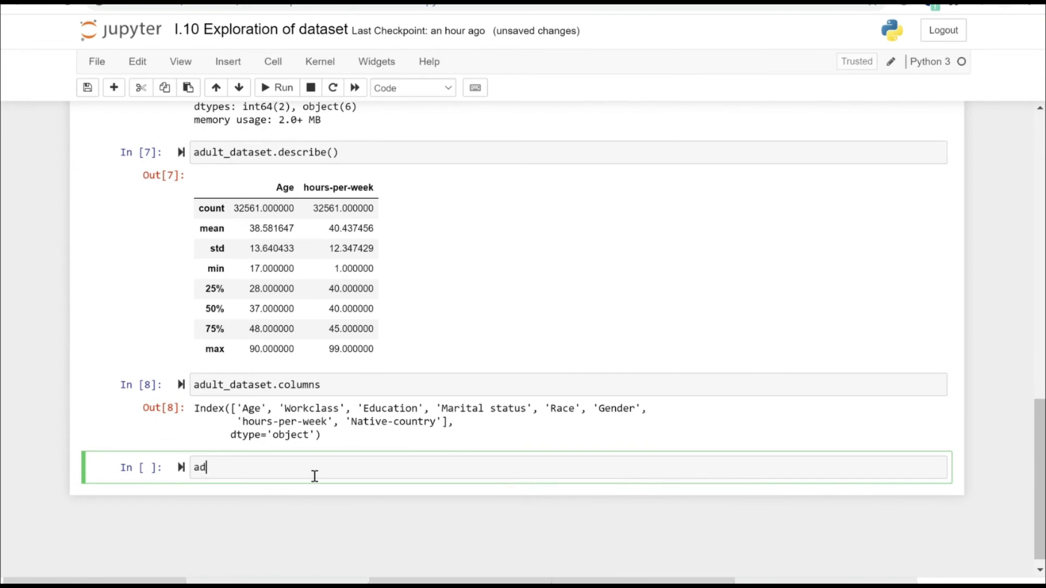
text(ult_datas)
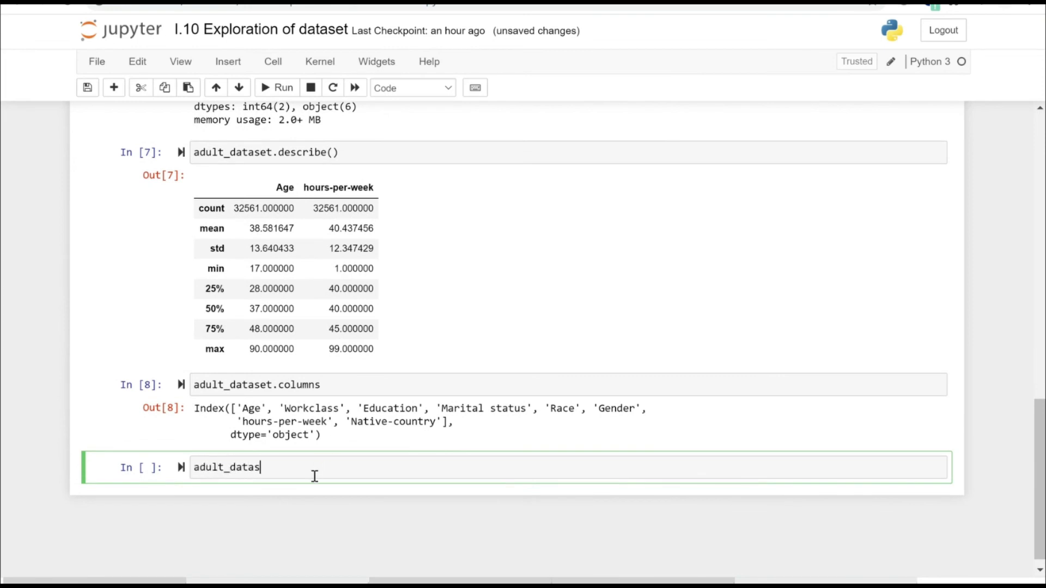
text(et.valu)
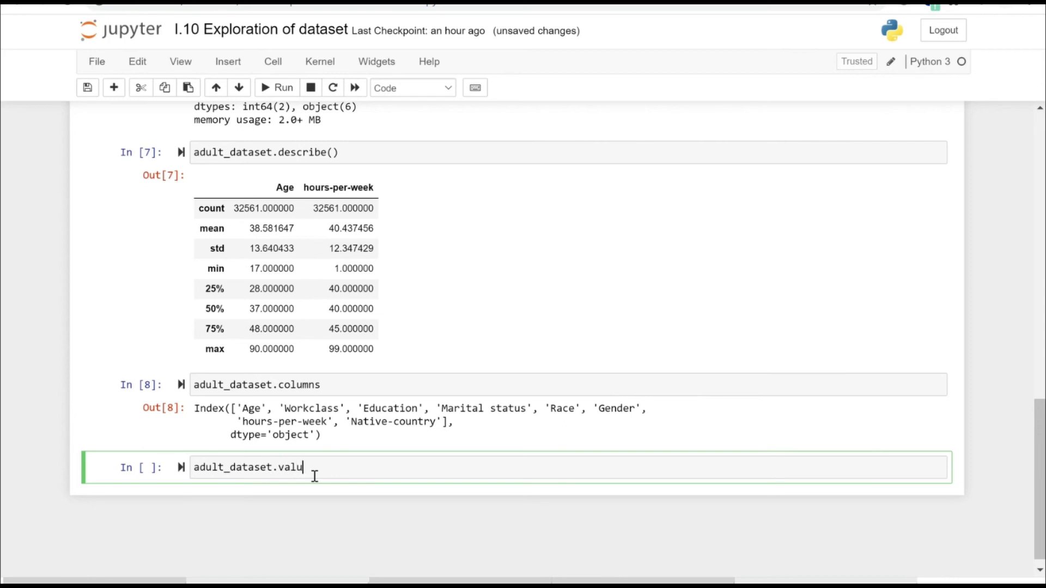
key(shift+enter)
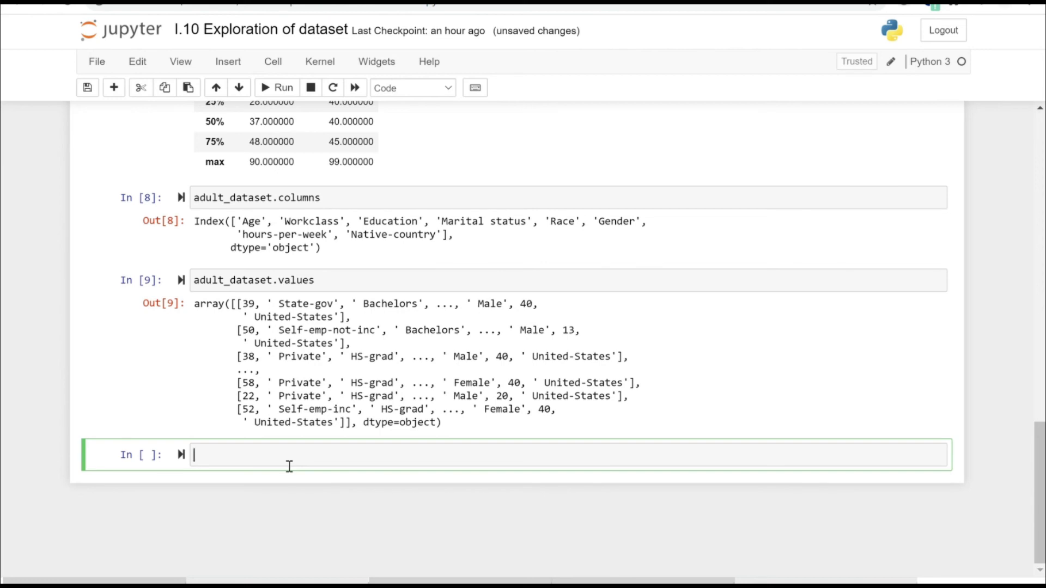
Run adult_dataset.index to get RangeIndex(start=0, stop=32561, step=1) and review earlier outputs
text(adult_dataset)
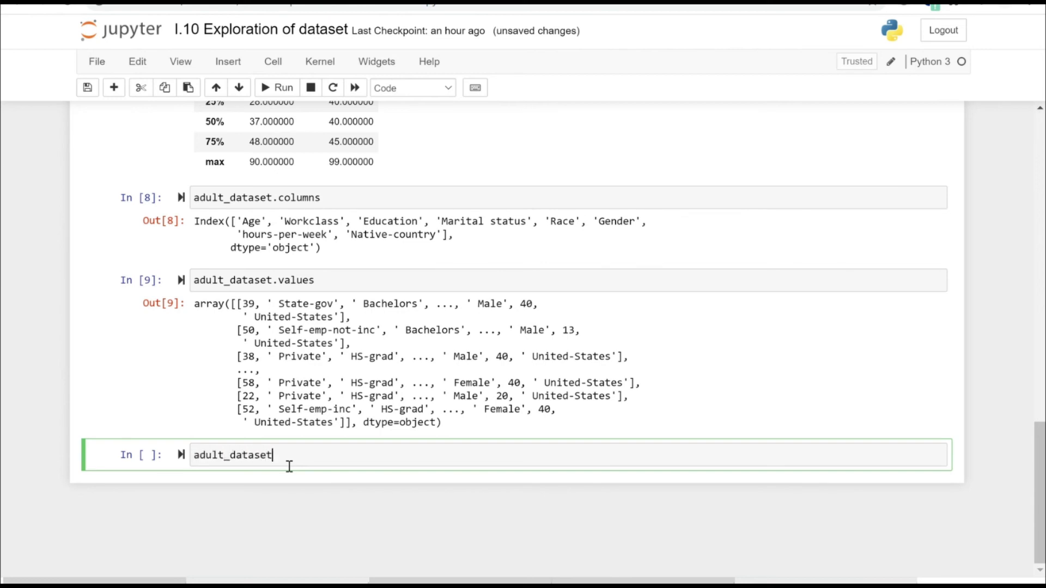
text(.)
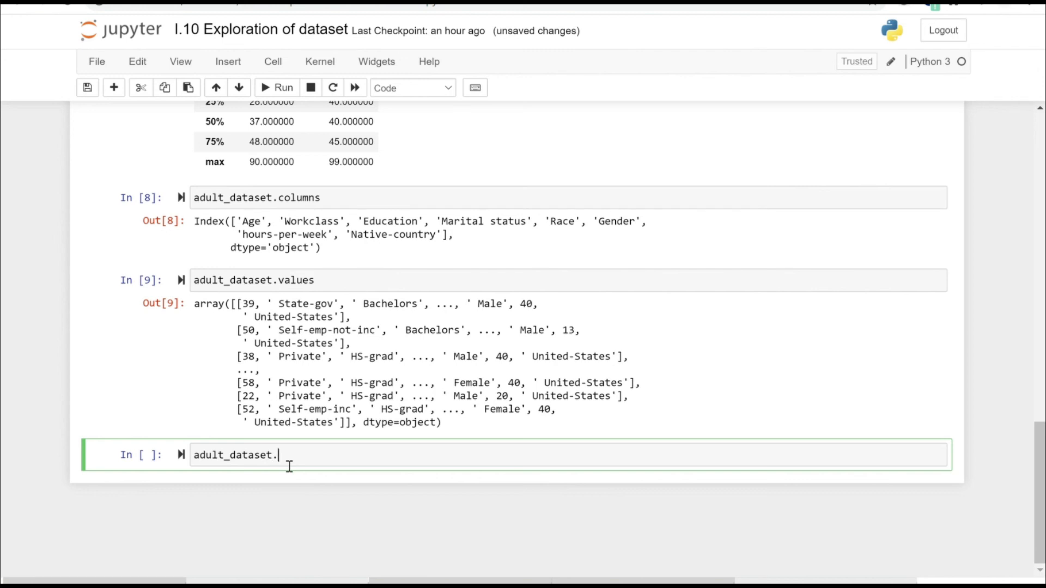
click(276, 88)
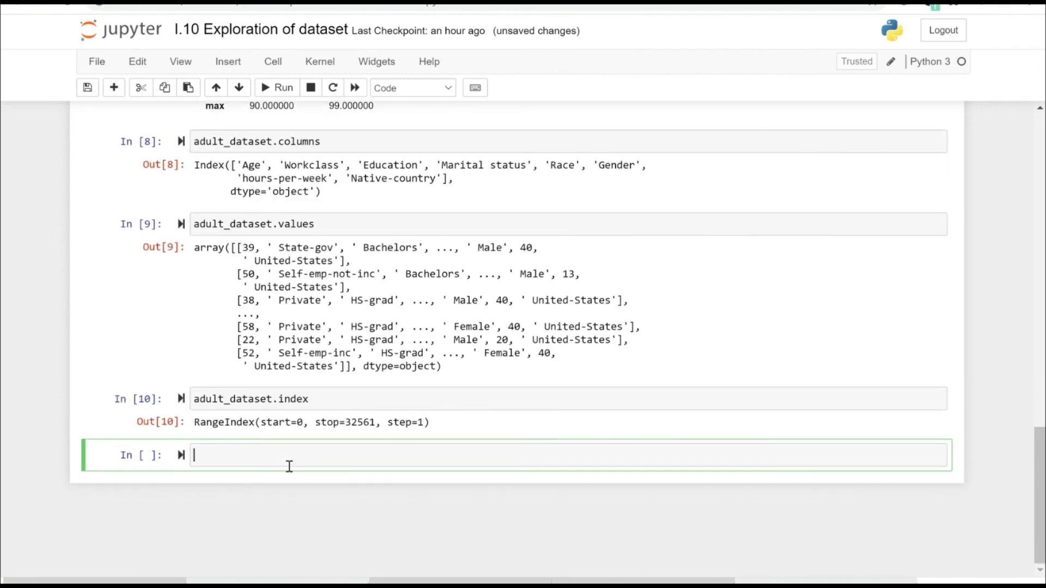
scroll(up, 3)
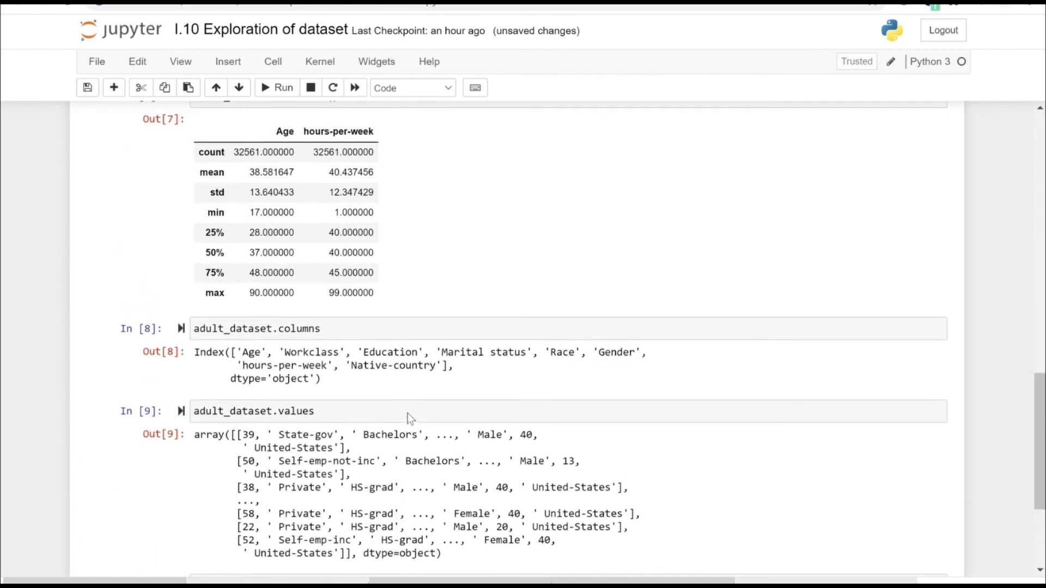
scroll(up, 3)
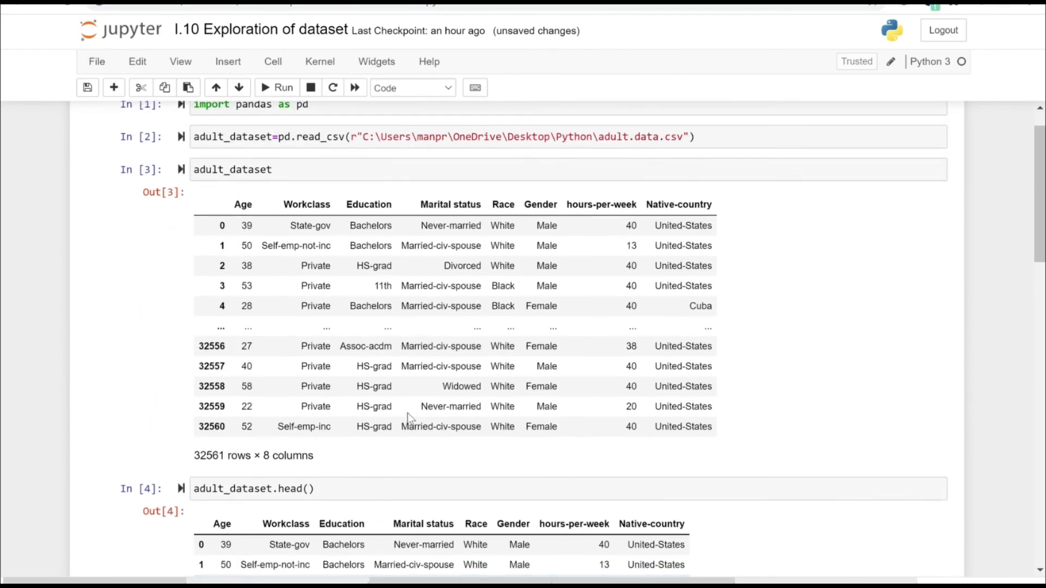
scroll(down, 3)
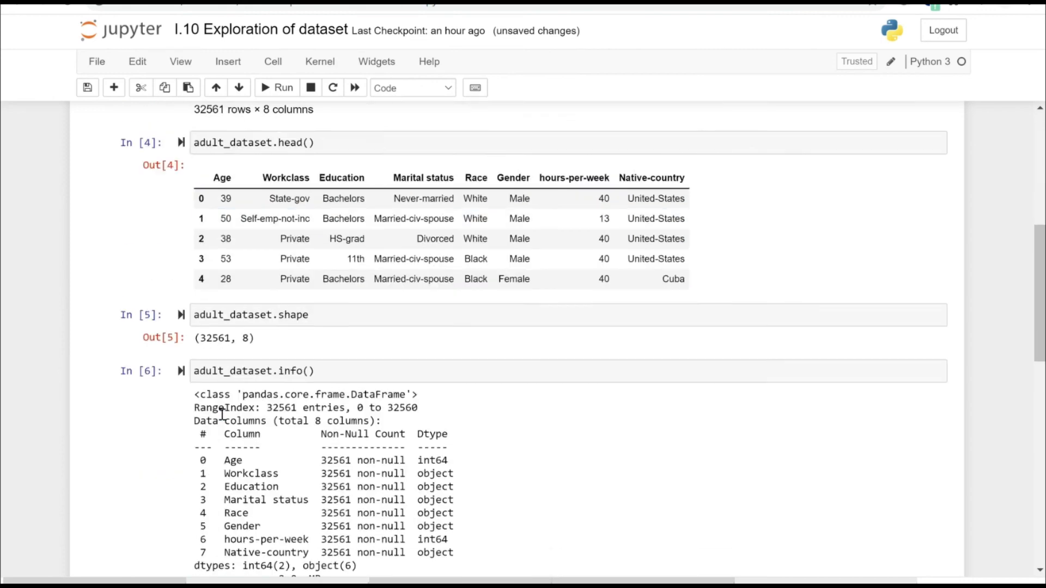
scroll(down, 3)
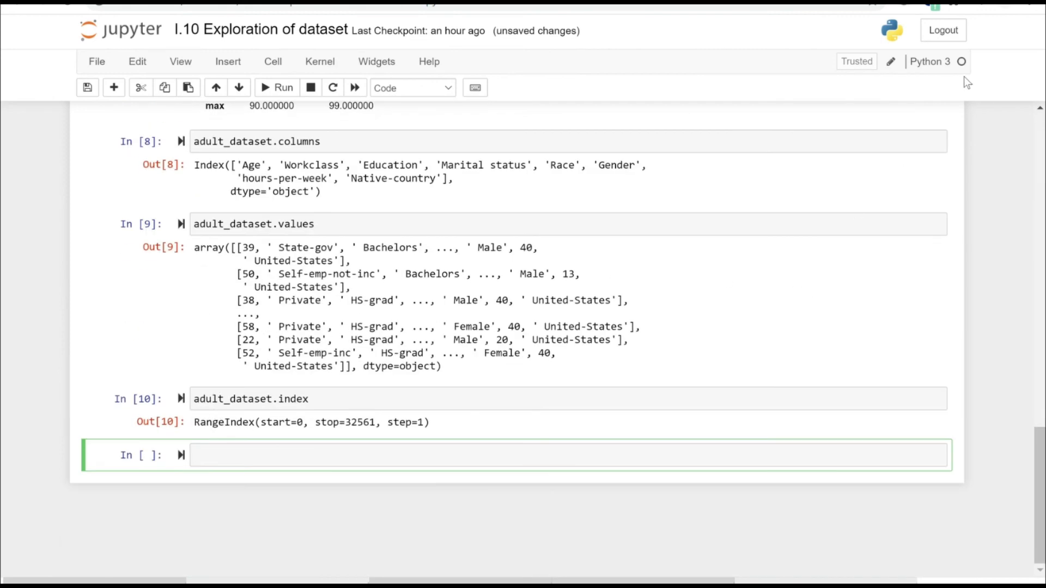